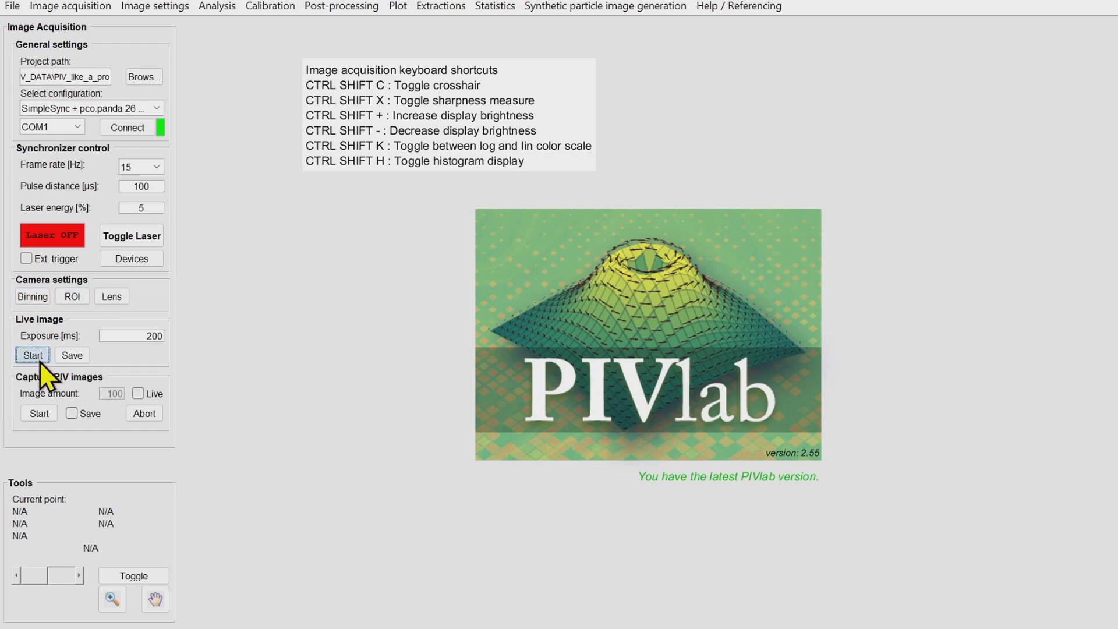
# Start the live image, turn the lens light on, and raise focus to 1470
pyautogui.click(32, 355)
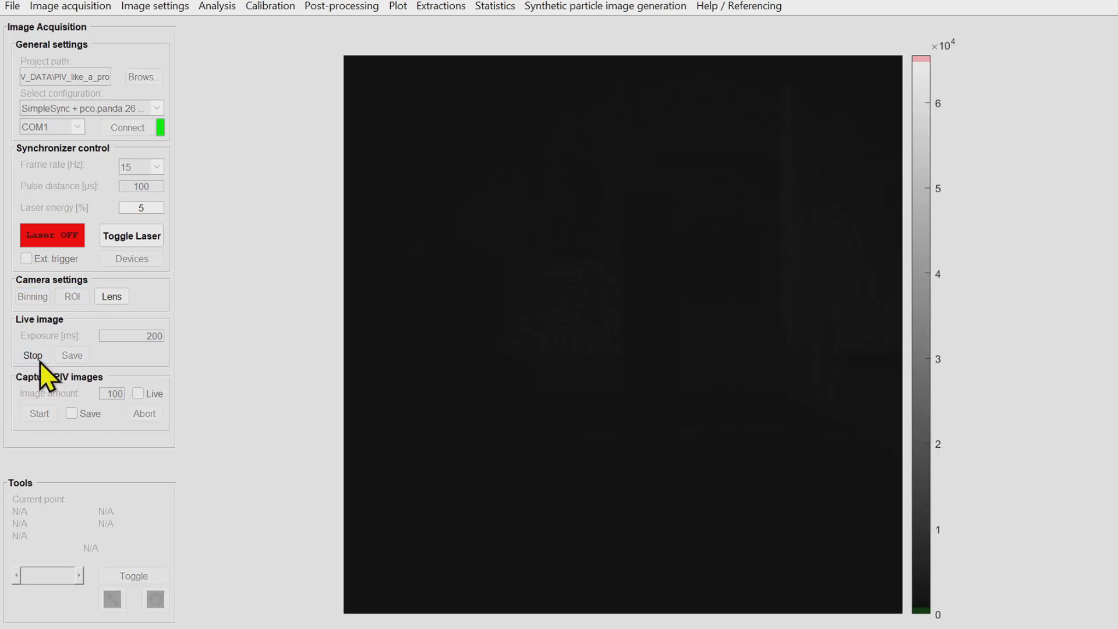
pyautogui.click(112, 296)
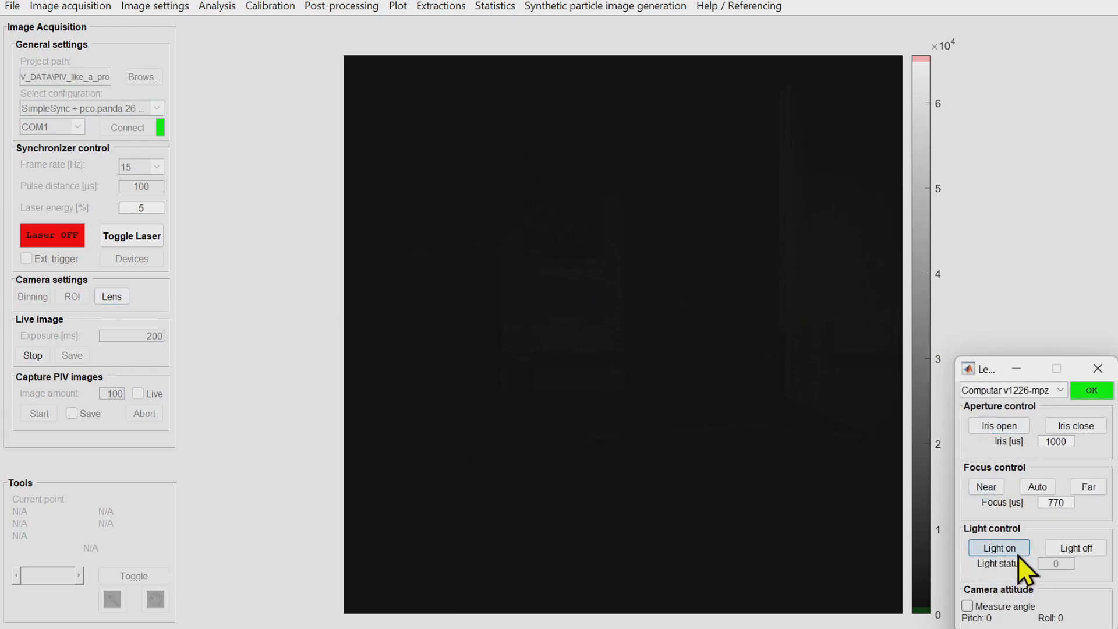
pyautogui.click(998, 547)
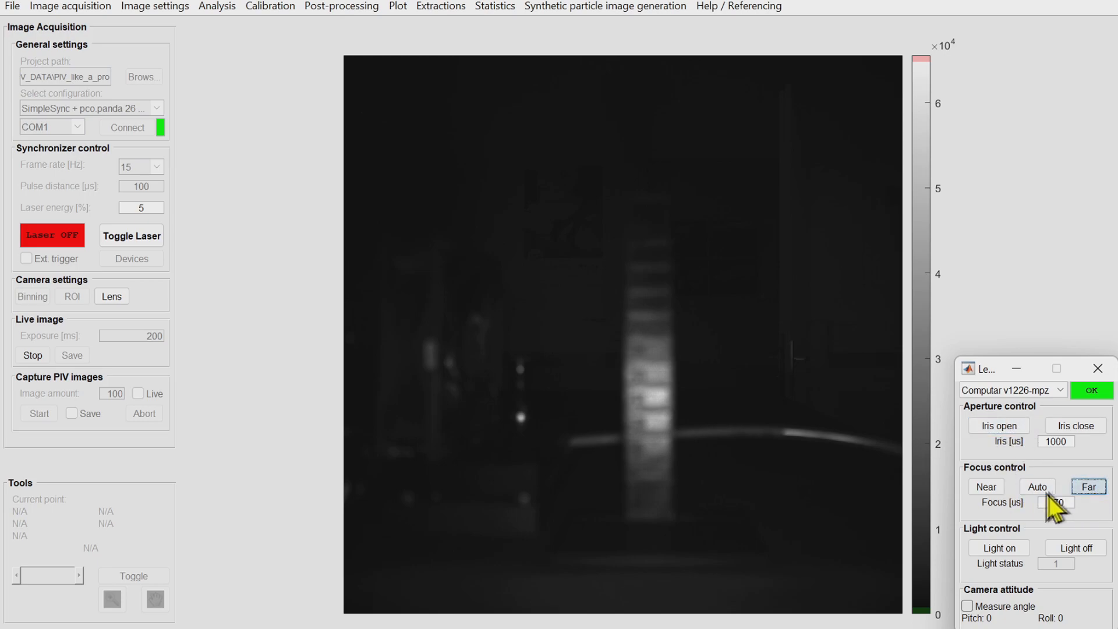
pyautogui.click(986, 486)
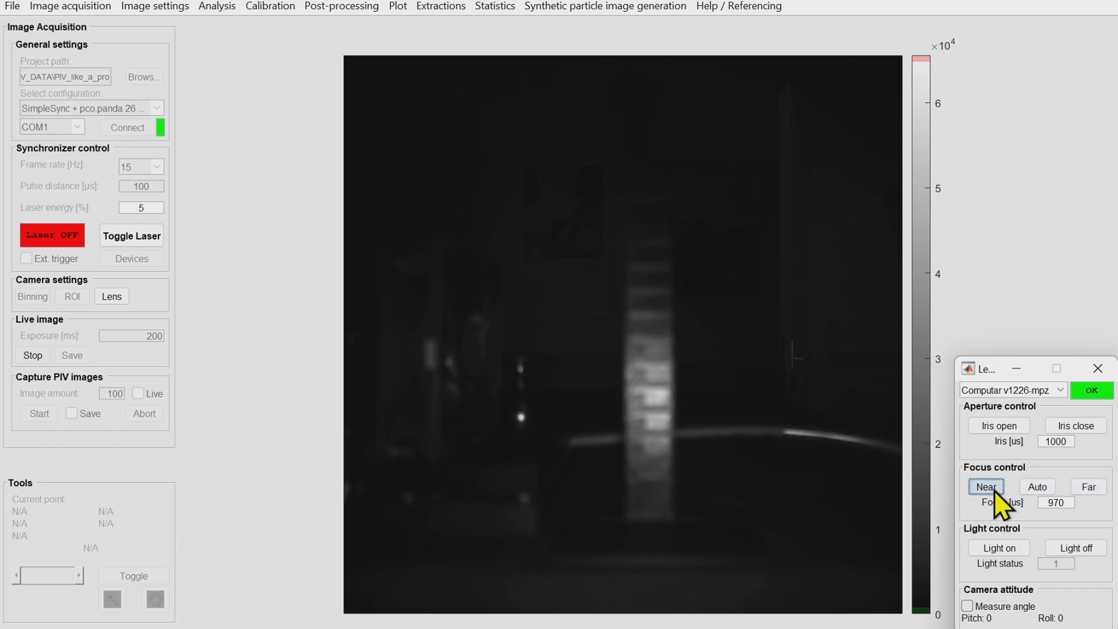
pyautogui.click(986, 487)
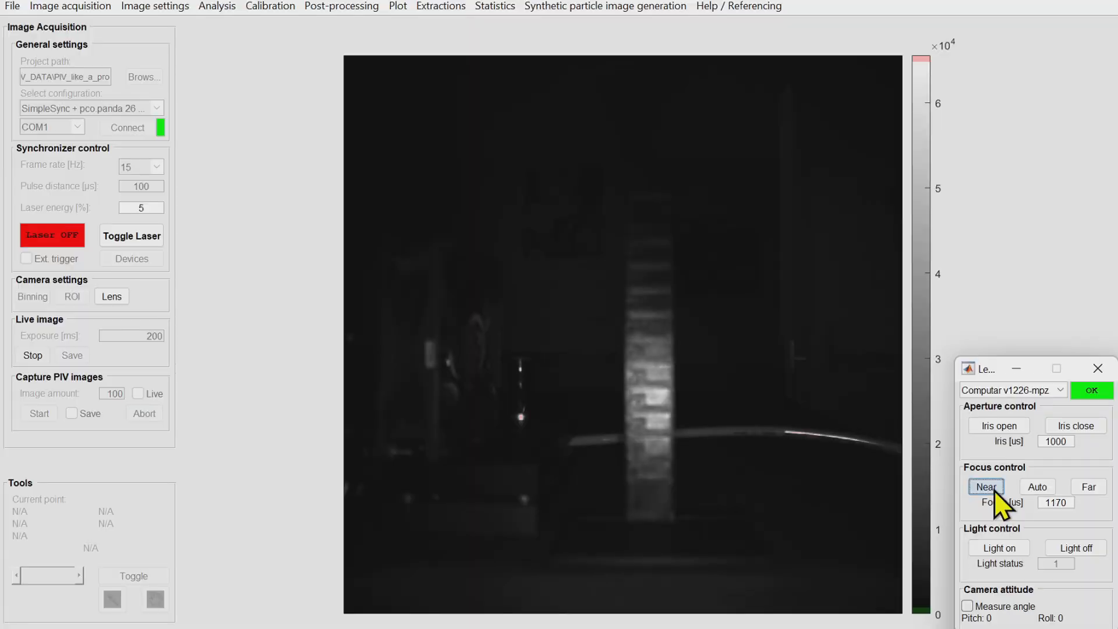
pyautogui.click(986, 486)
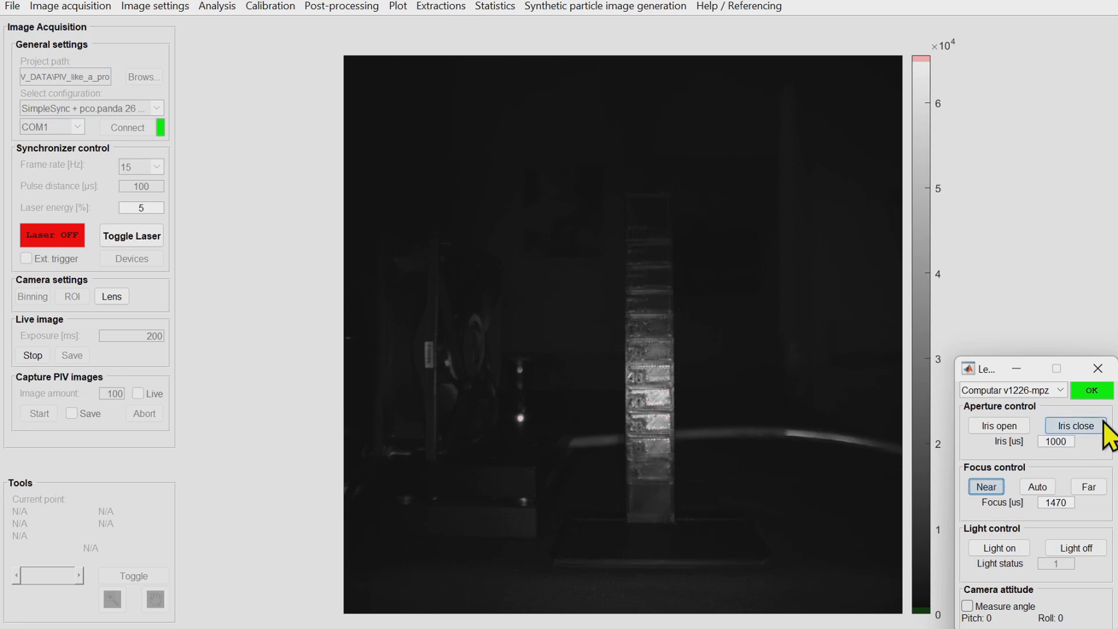
# Close the iris to 1400, return it to 1000, and measure the camera's pitch and roll
pyautogui.click(1074, 426)
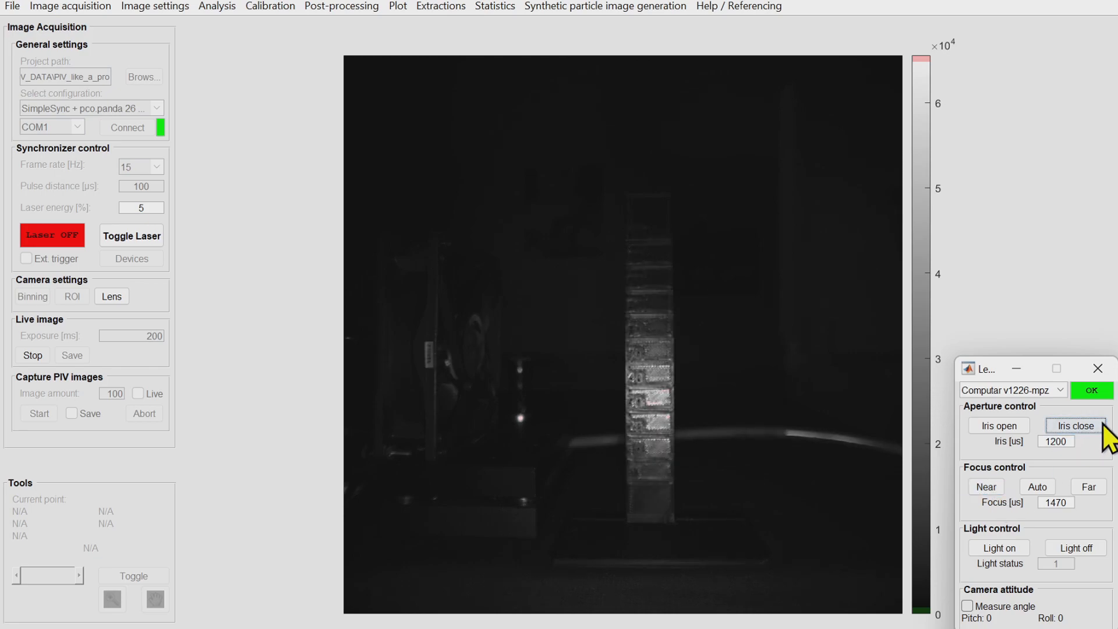
pyautogui.click(1074, 425)
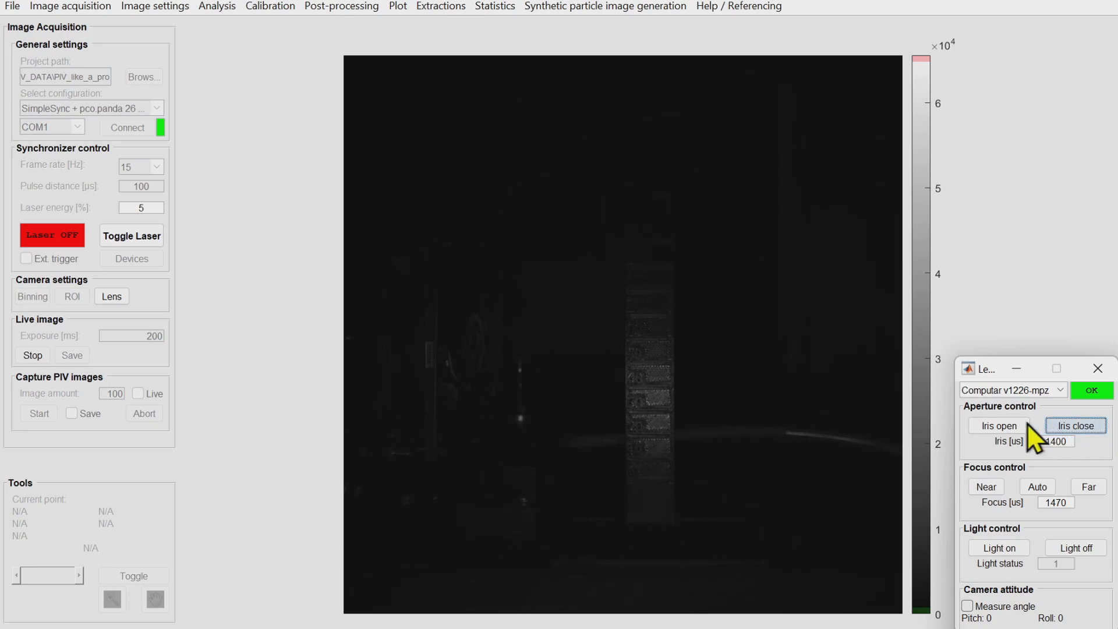
pyautogui.click(997, 426)
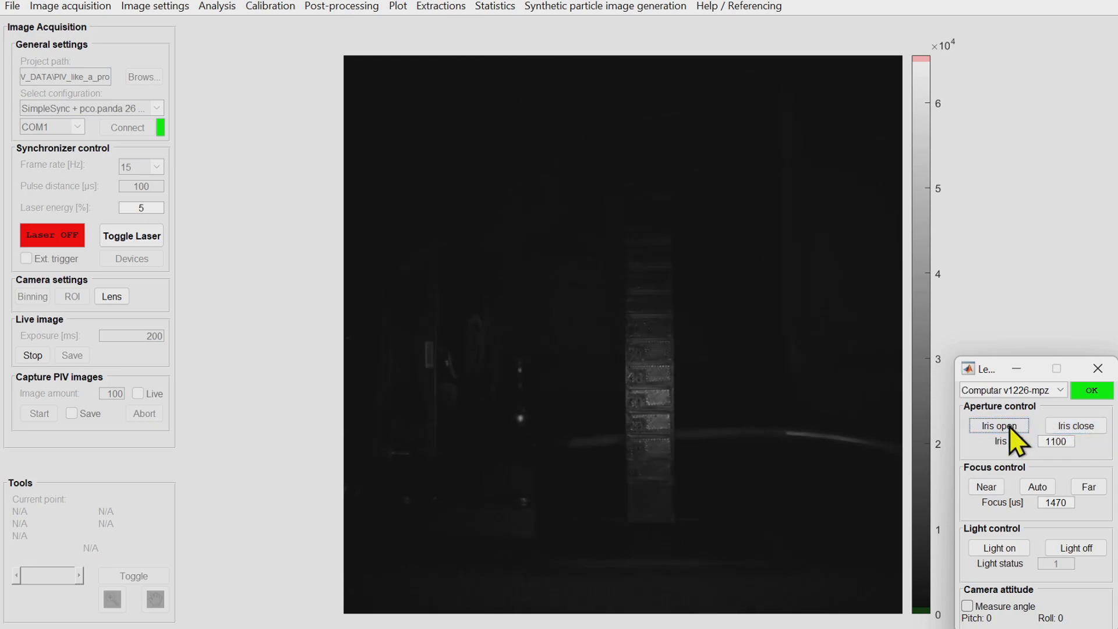
pyautogui.click(997, 425)
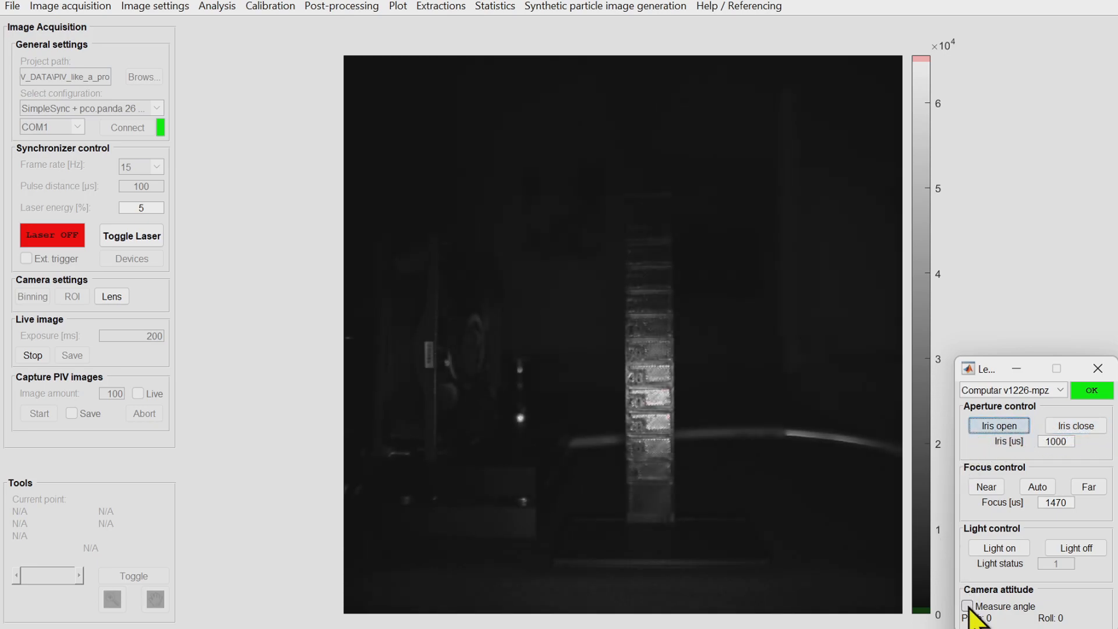
pyautogui.click(967, 606)
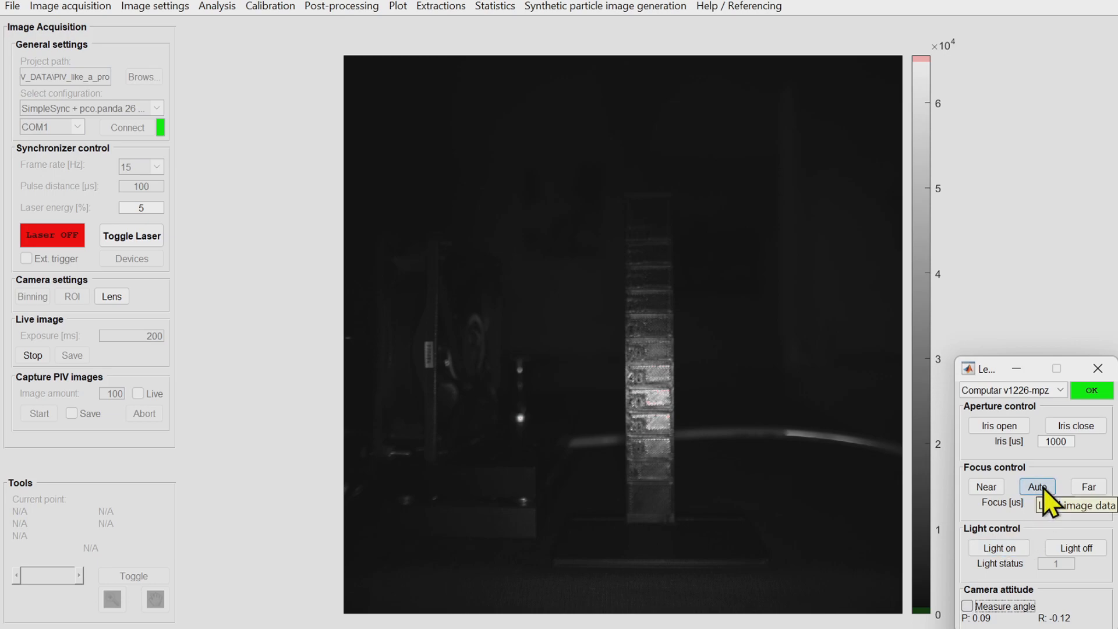
# Autofocus the lens to 1304, dismiss the focus plot, turn the light off, and close Lens
pyautogui.click(1035, 486)
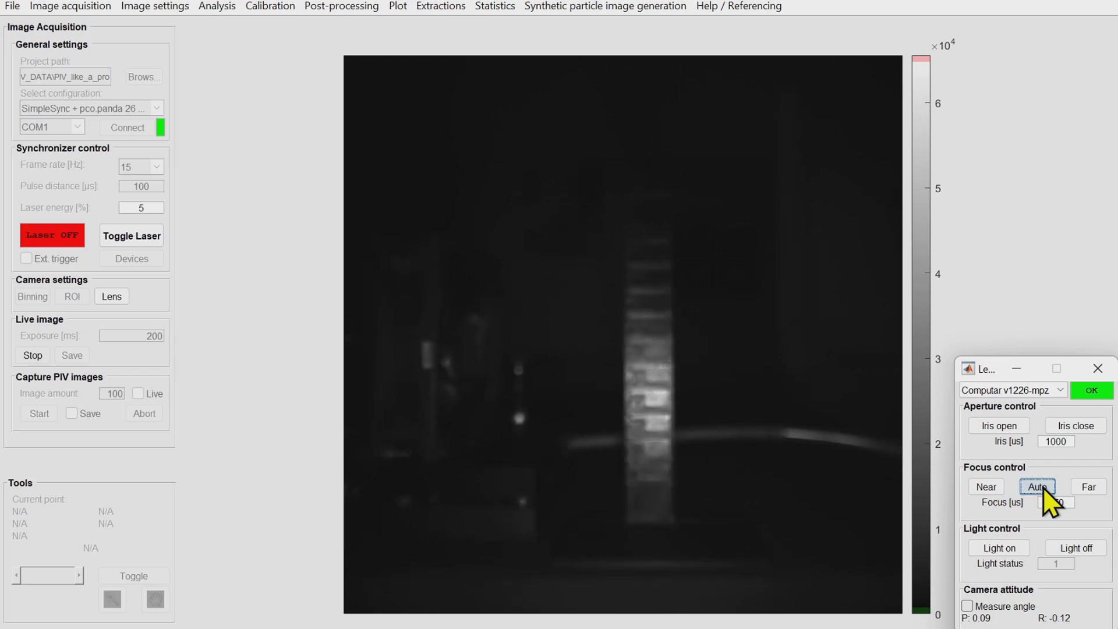
pyautogui.click(1036, 486)
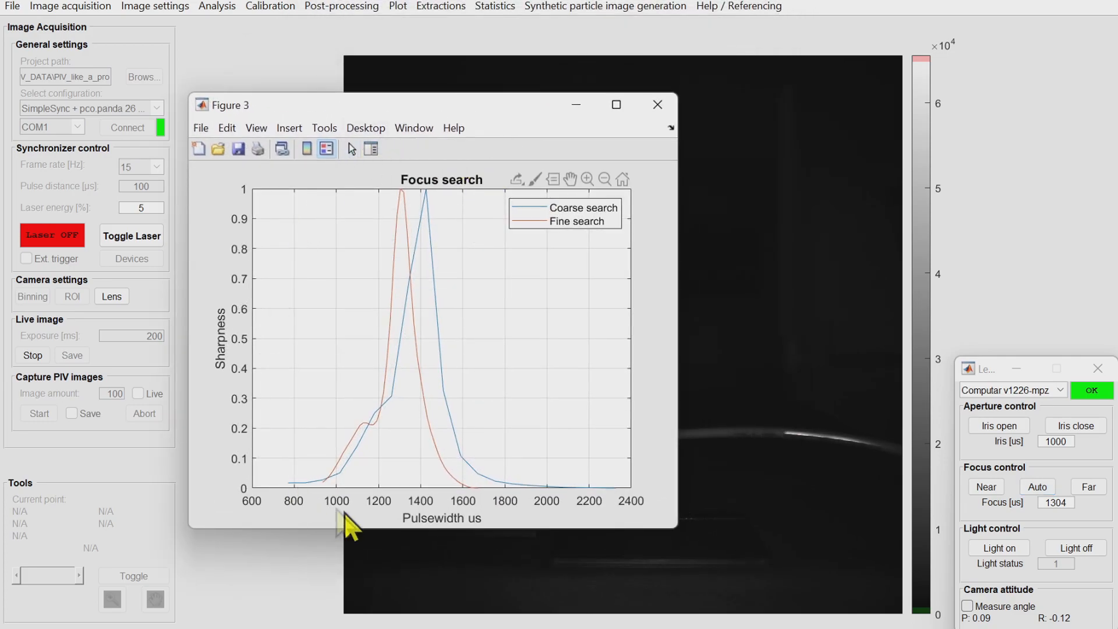
pyautogui.moveTo(517, 114)
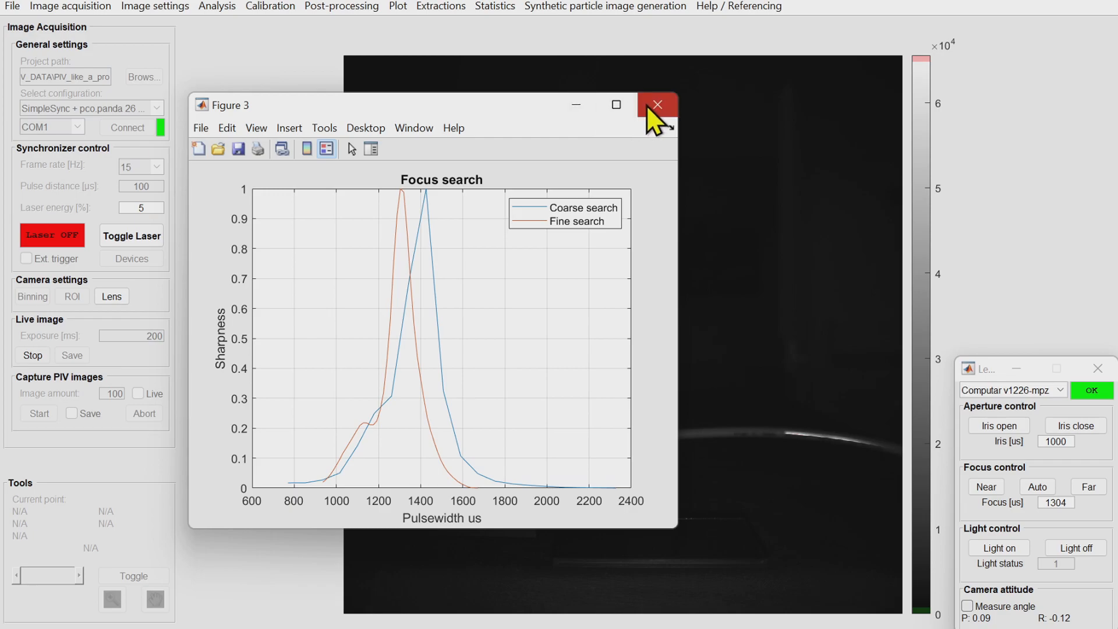
pyautogui.click(655, 104)
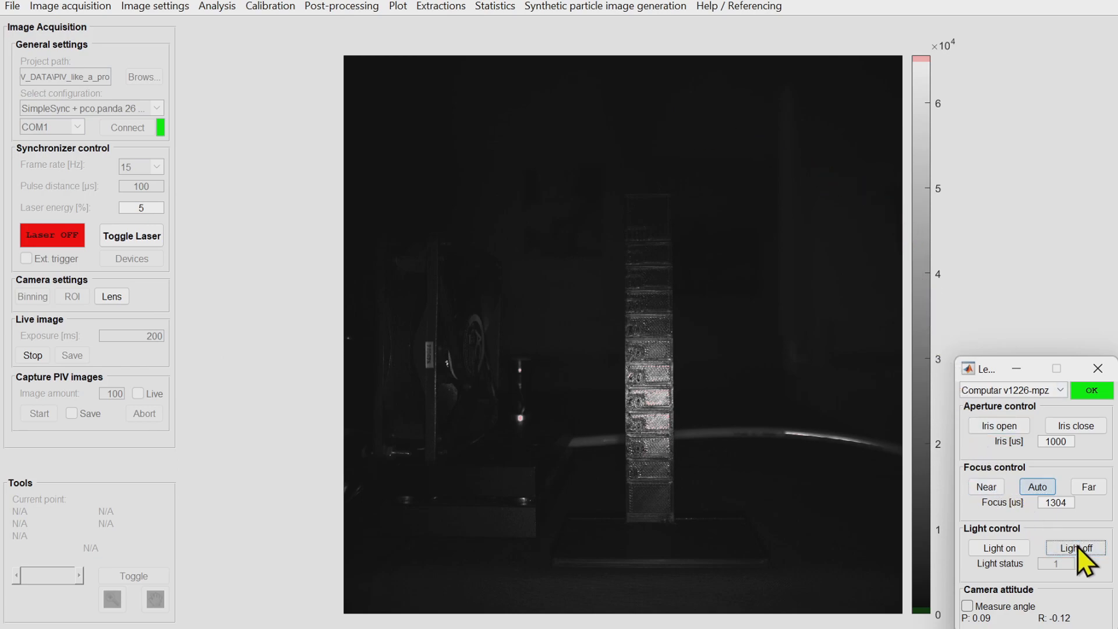
pyautogui.click(1075, 548)
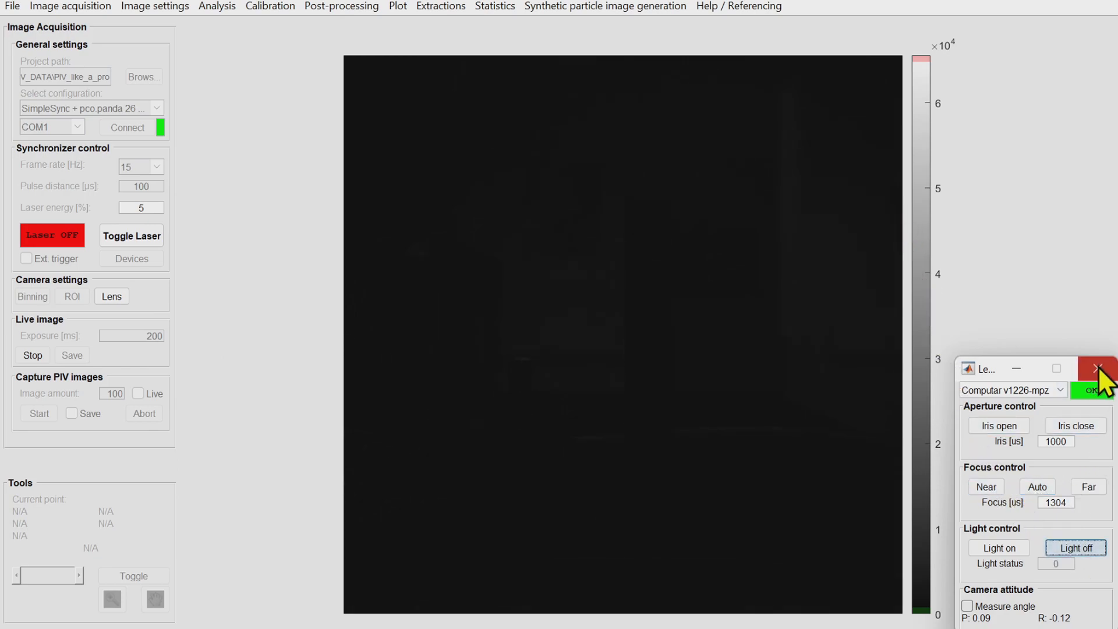
pyautogui.click(1097, 369)
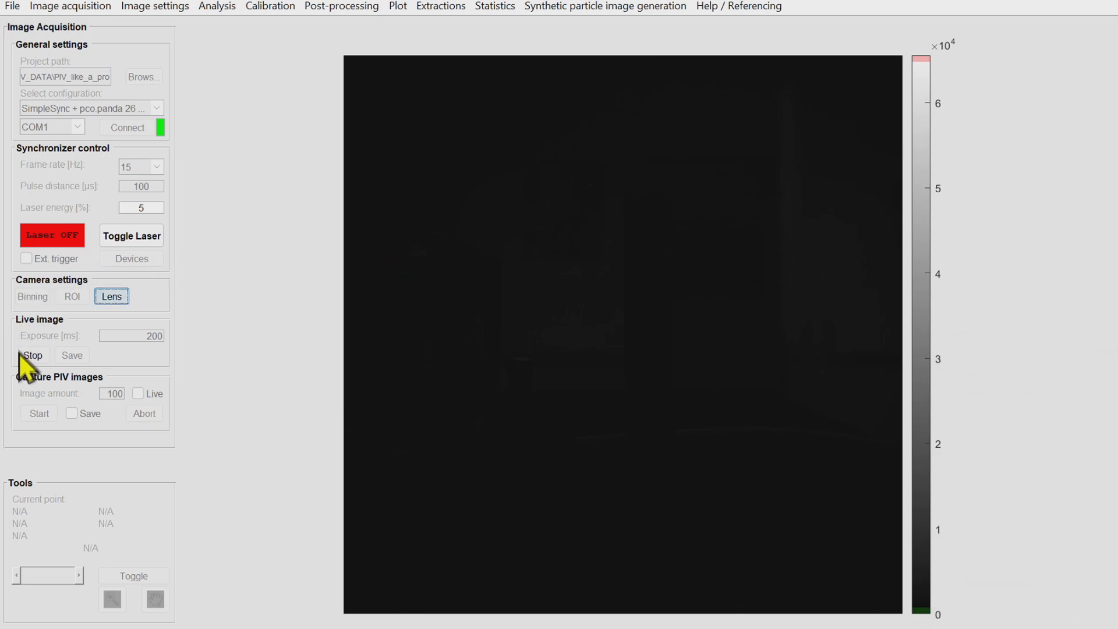
pyautogui.click(31, 355)
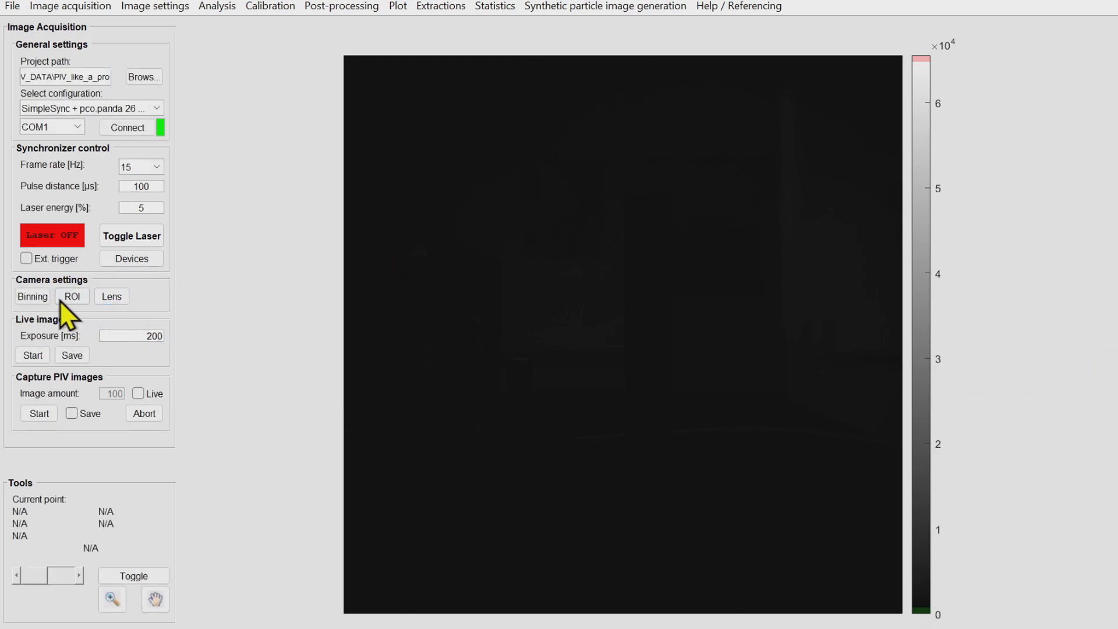
pyautogui.click(32, 296)
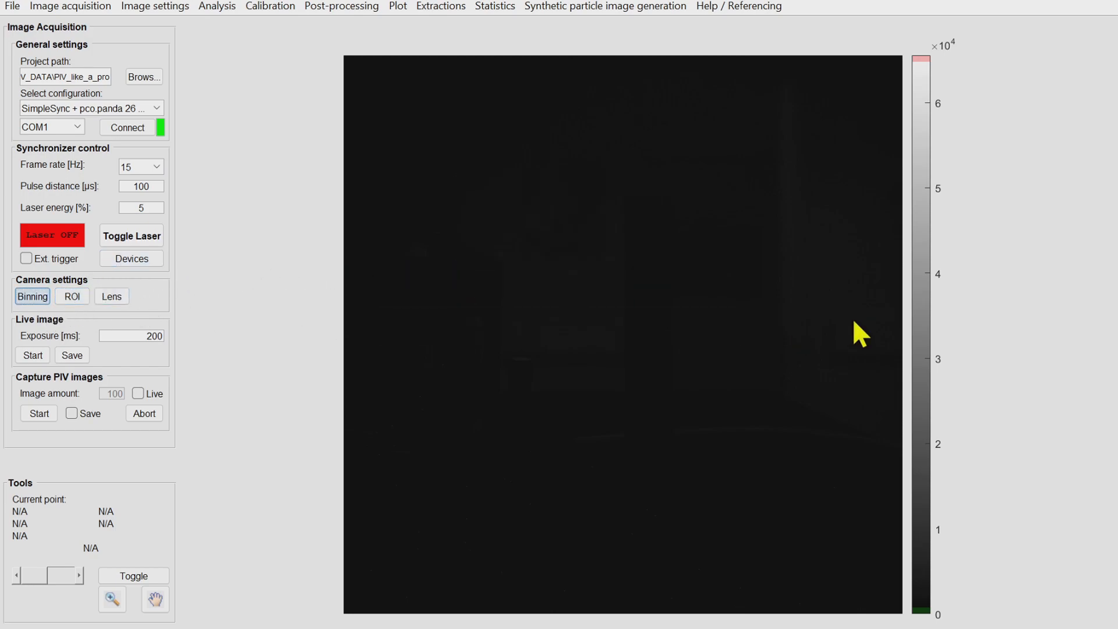
pyautogui.click(32, 355)
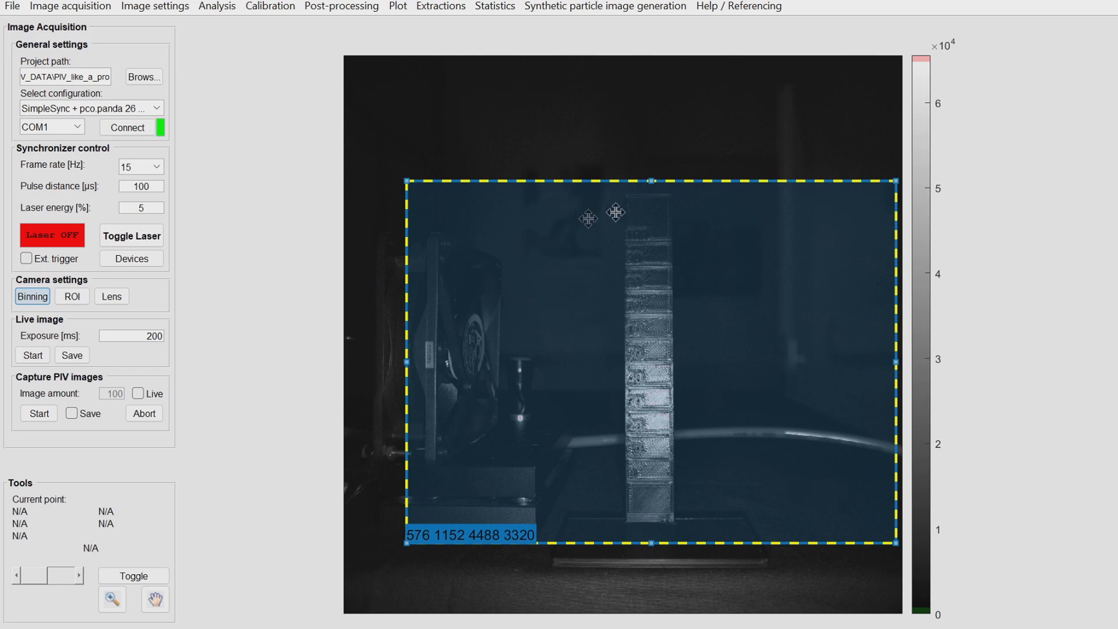
pyautogui.moveTo(650, 180); pyautogui.dragTo(667, 217)
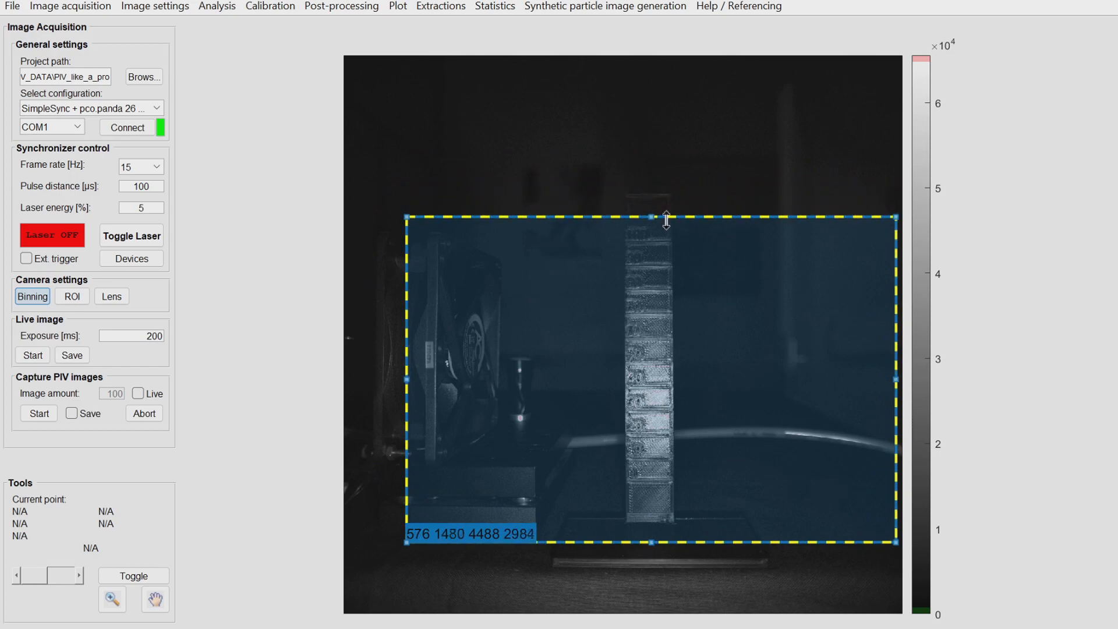
pyautogui.moveTo(659, 540); pyautogui.dragTo(661, 485)
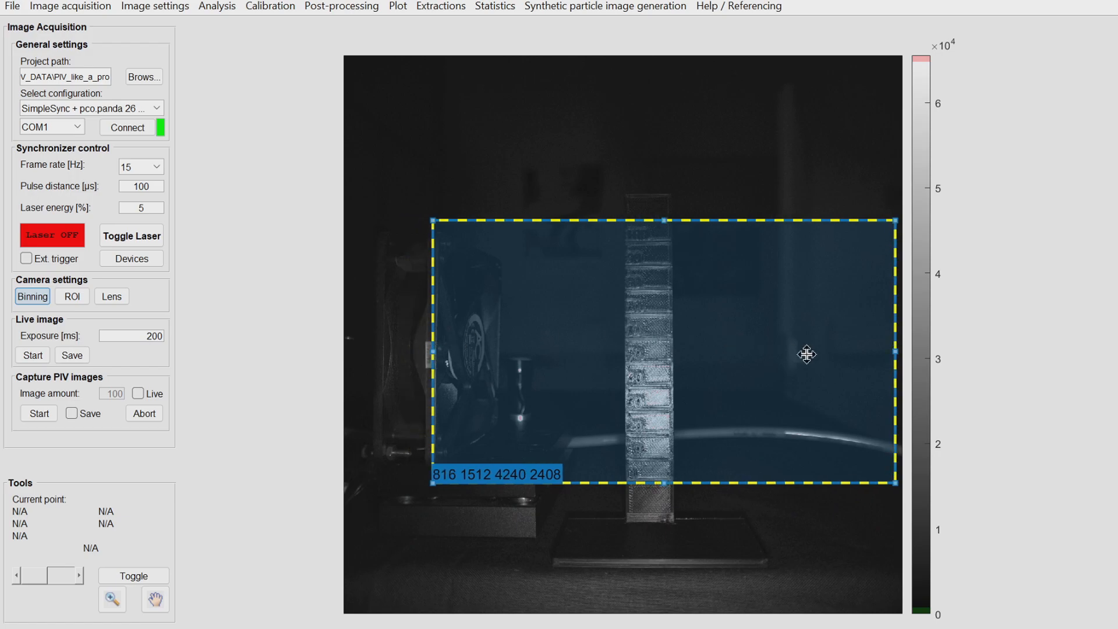
pyautogui.moveTo(897, 355); pyautogui.dragTo(862, 355)
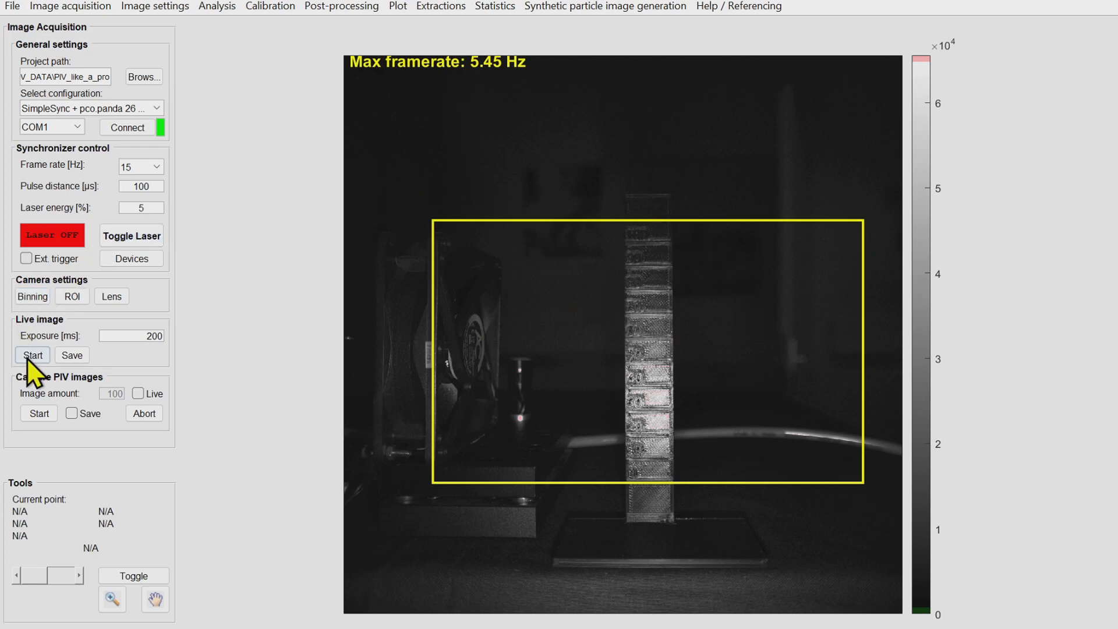
# Preview the cropped region live, stop it, and save a still image
pyautogui.click(31, 355)
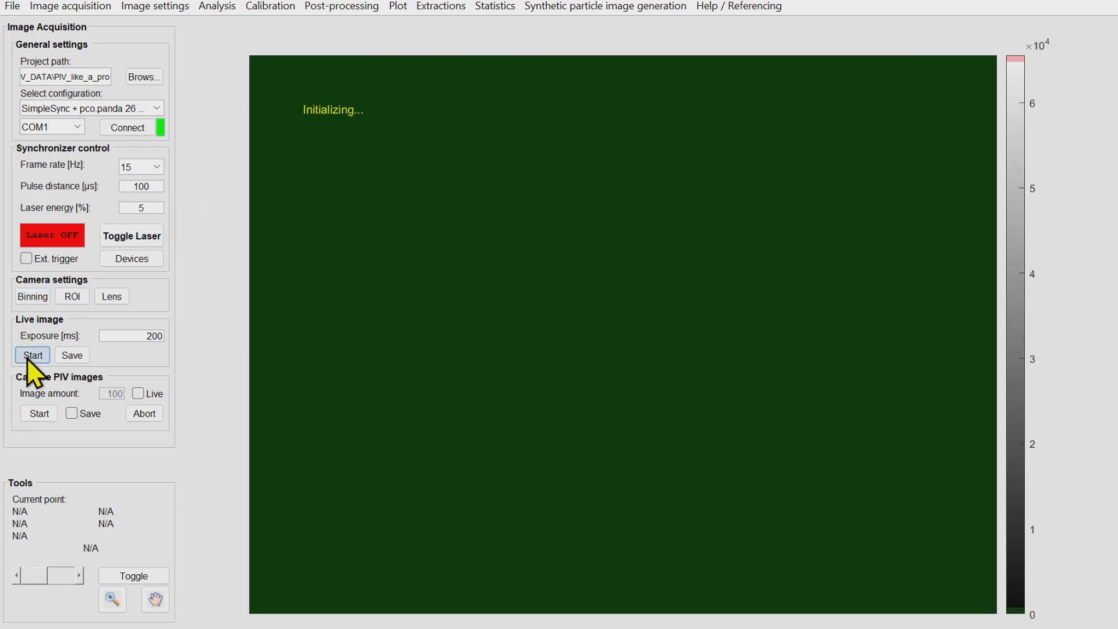
pyautogui.click(32, 355)
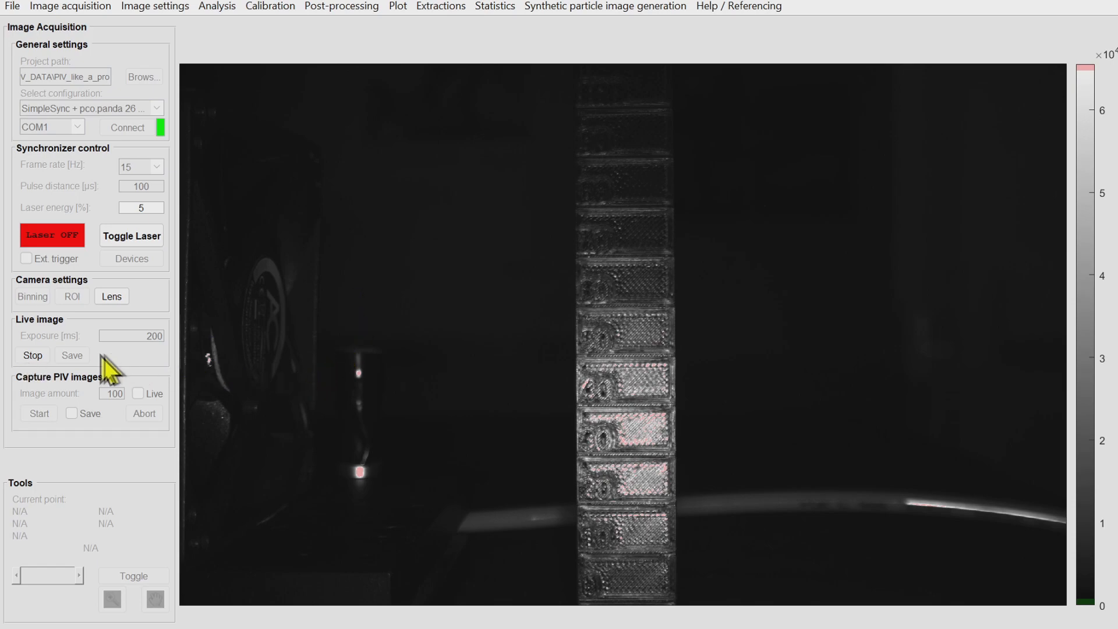
pyautogui.click(32, 355)
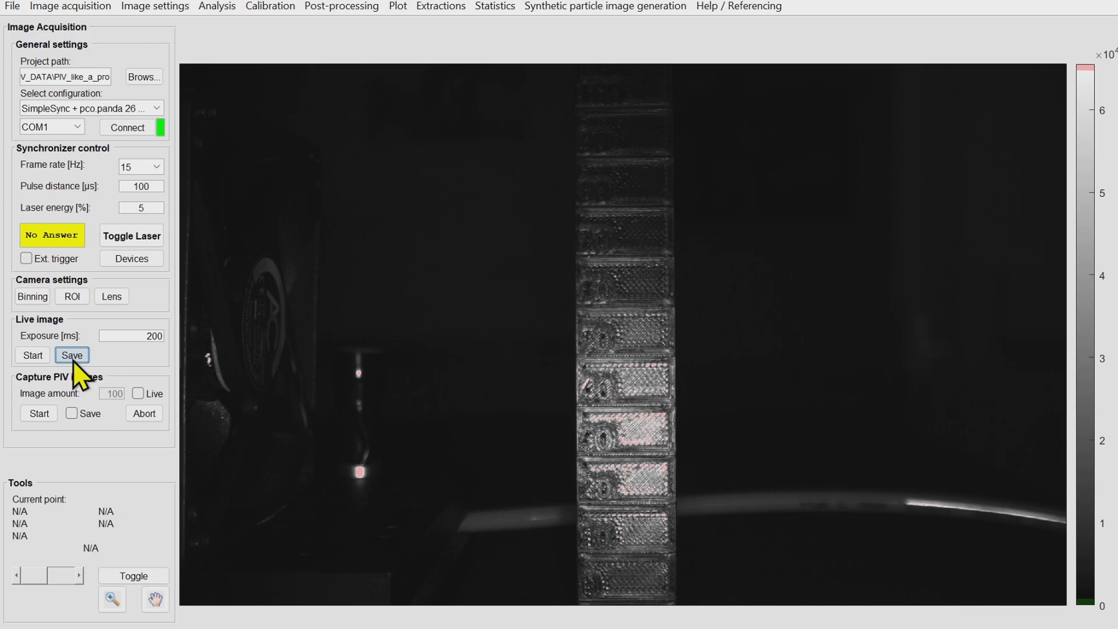
pyautogui.click(131, 235)
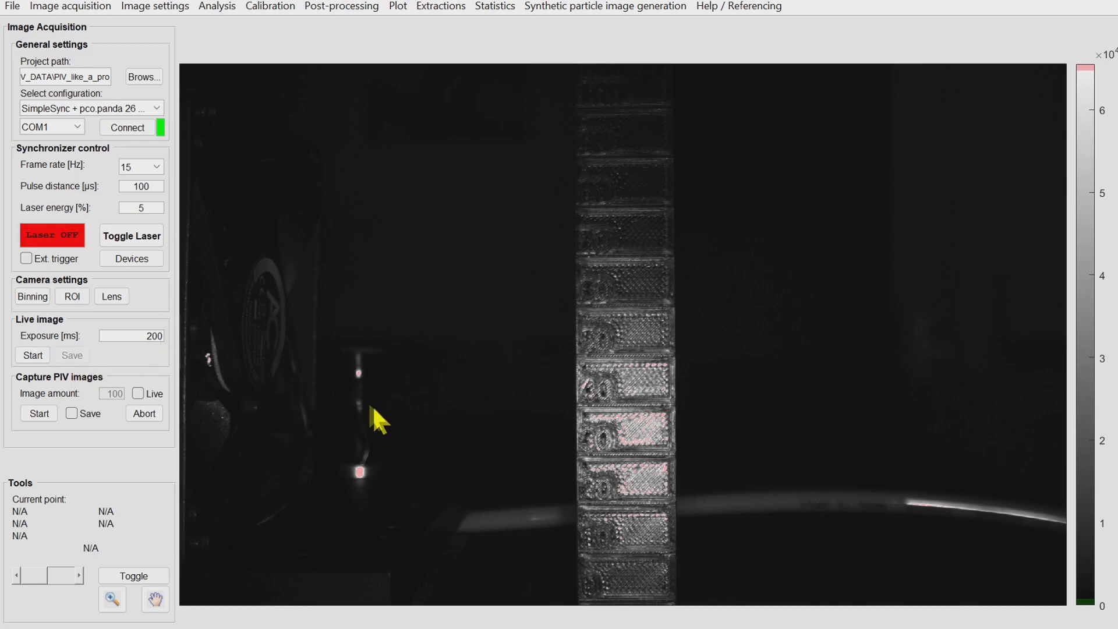
pyautogui.click(131, 258)
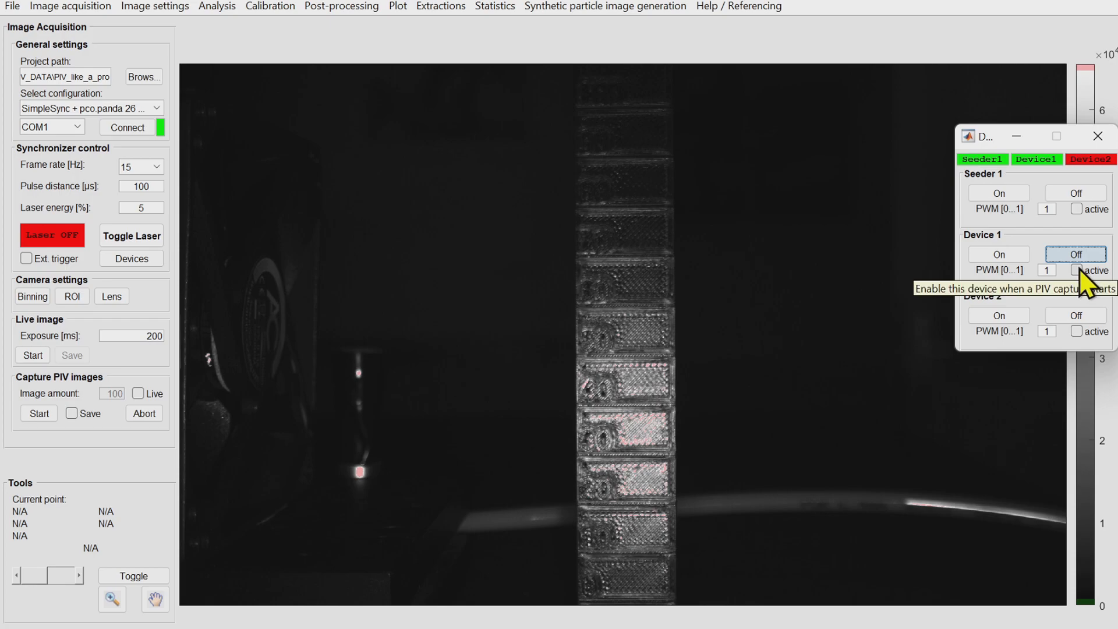
# Activate Device 1, set laser energy to 7, and start capturing PIV images
pyautogui.click(1076, 270)
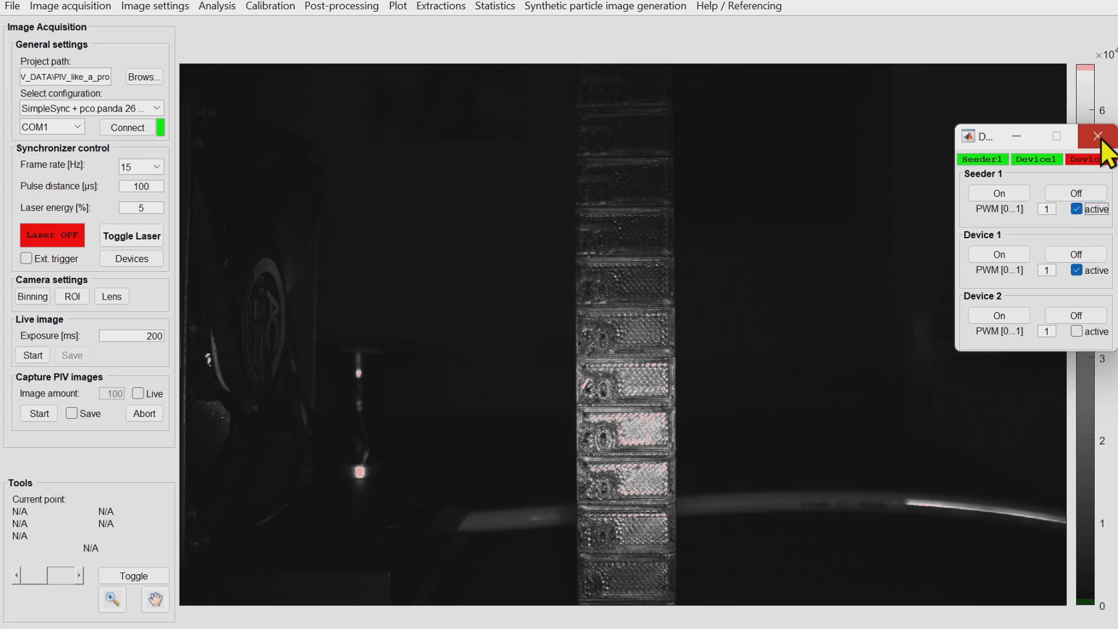
pyautogui.moveTo(1097, 136)
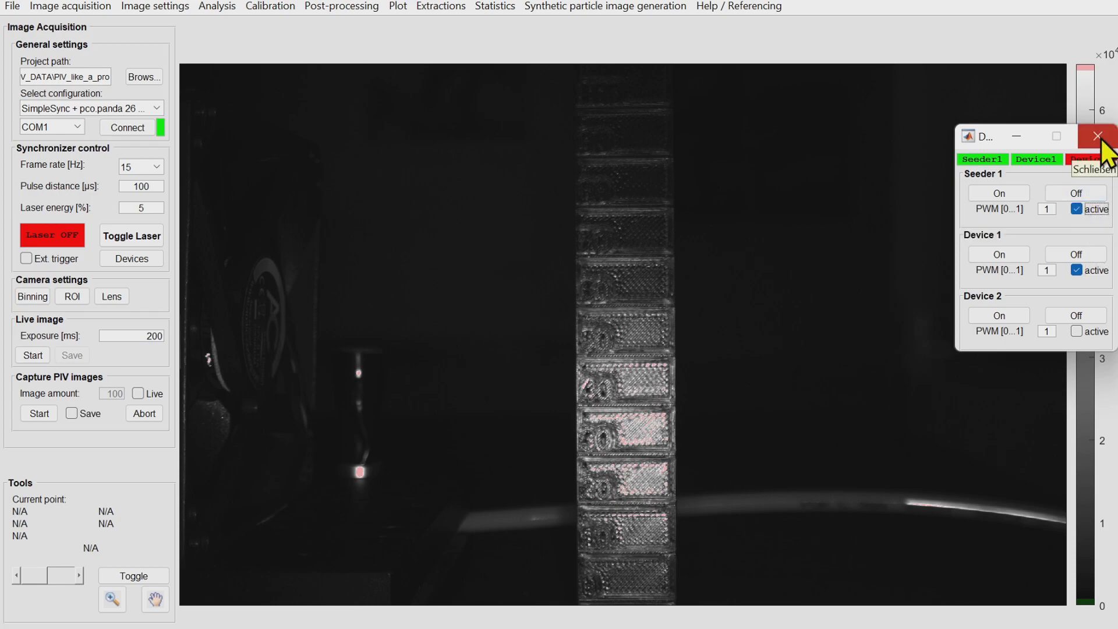
pyautogui.click(1098, 136)
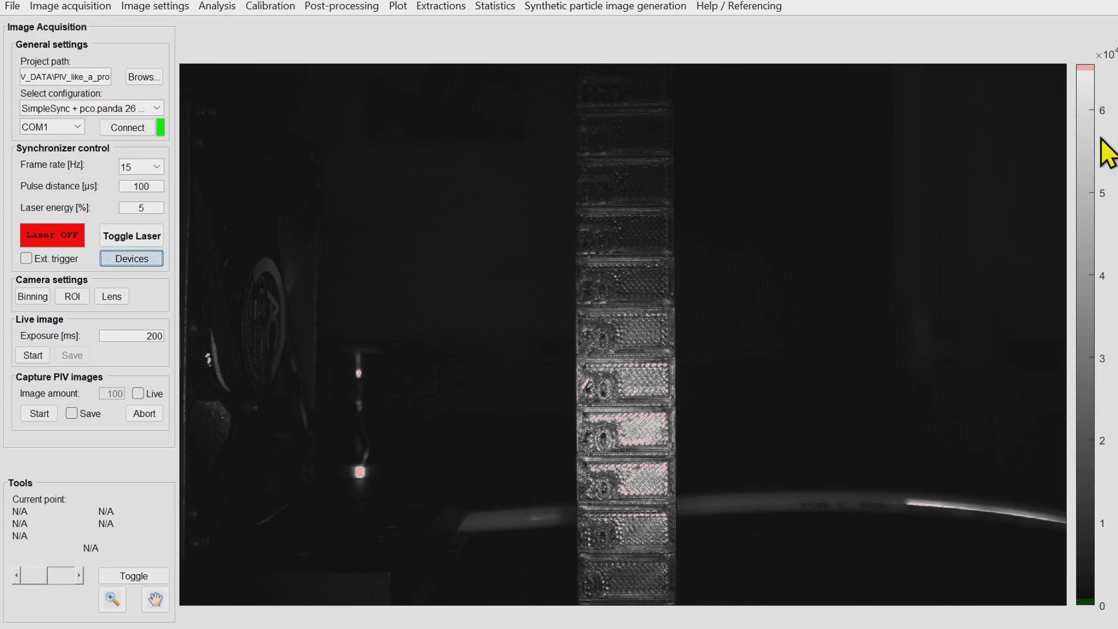
pyautogui.click(38, 413)
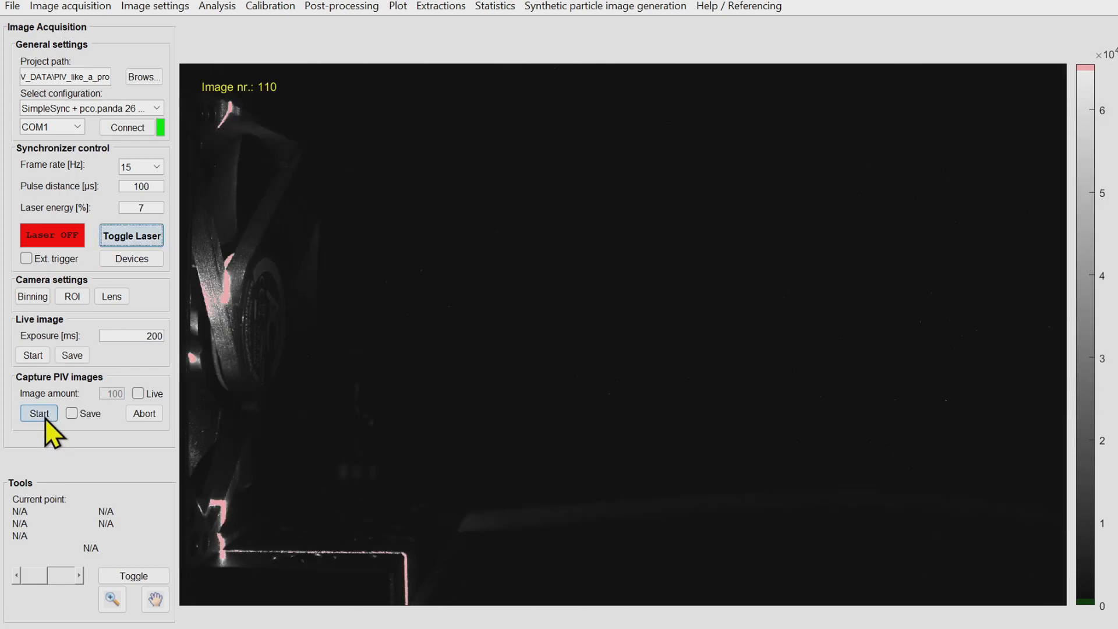
# Confirm the laser start, check the live intensity histogram, then close it
pyautogui.click(39, 412)
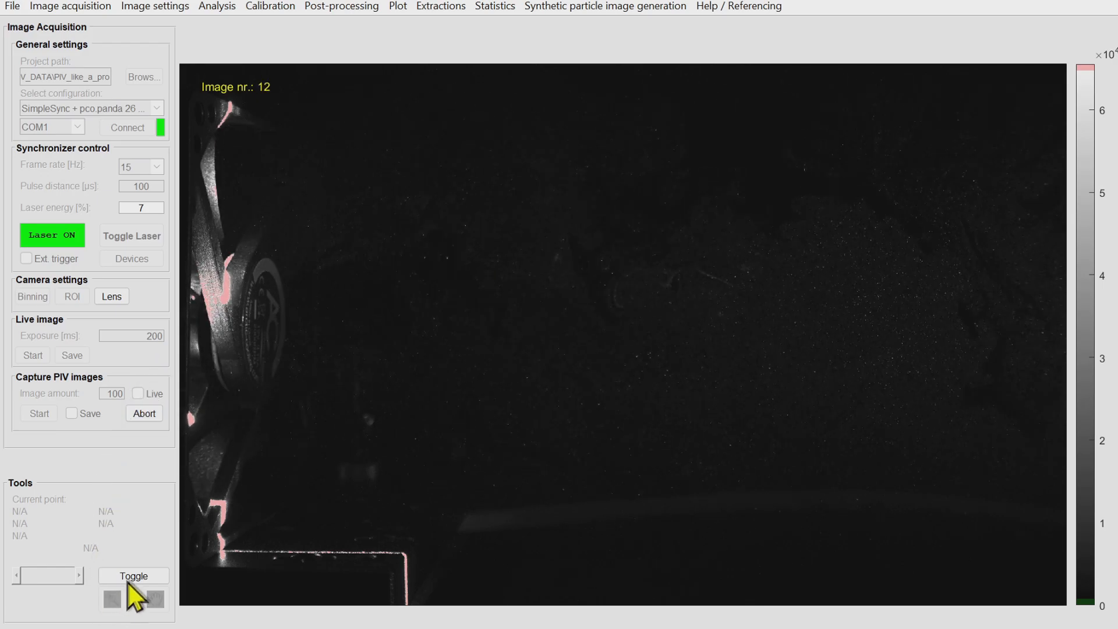
pyautogui.click(134, 576)
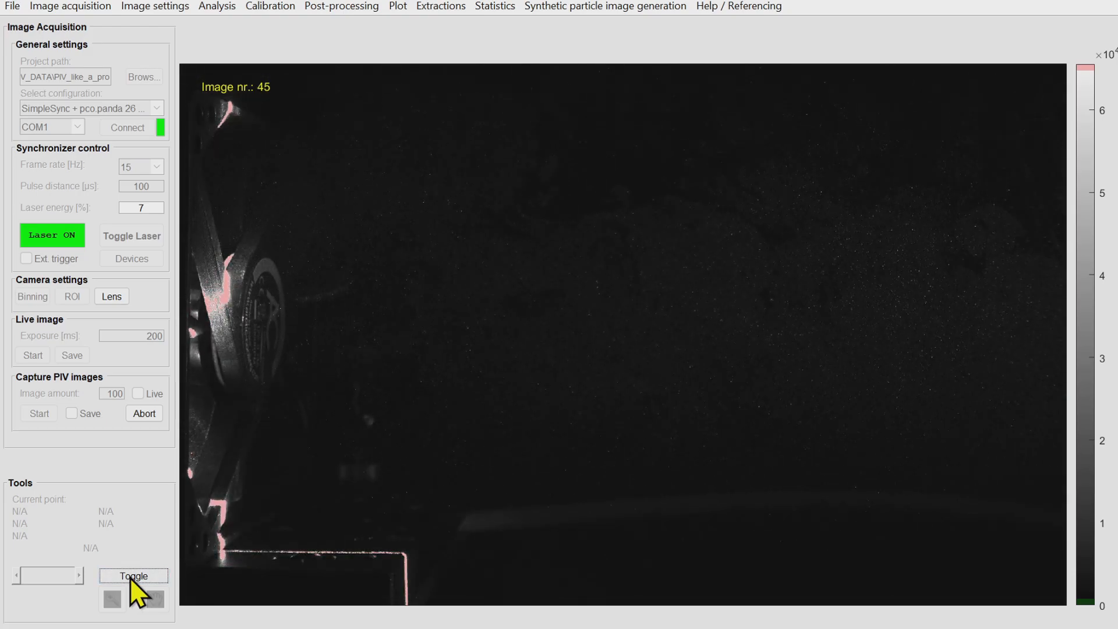
pyautogui.click(133, 575)
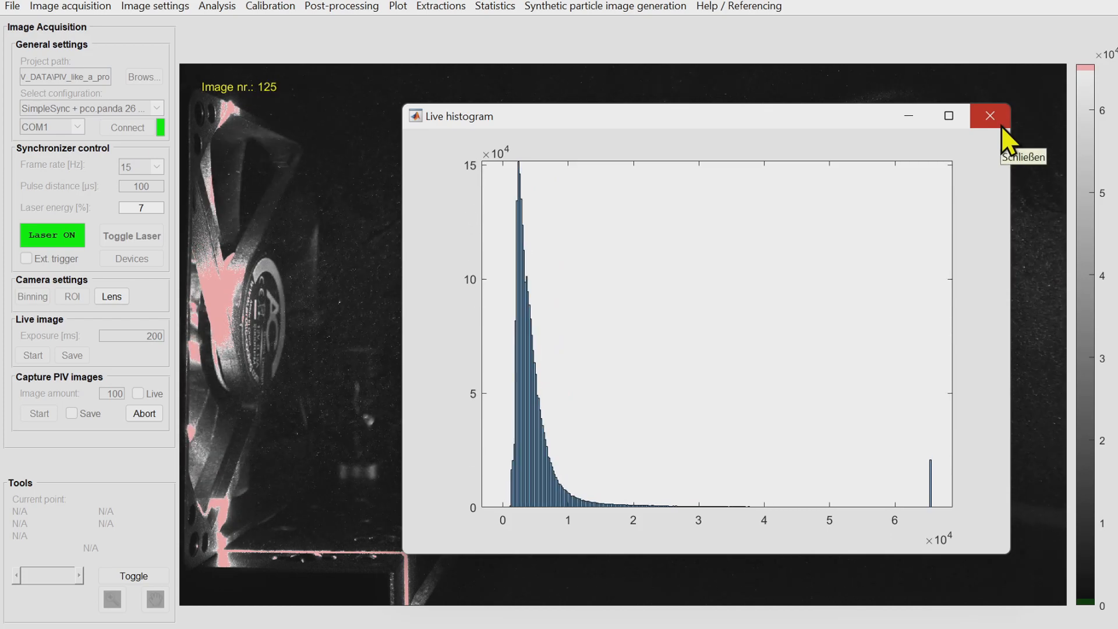
pyautogui.click(990, 115)
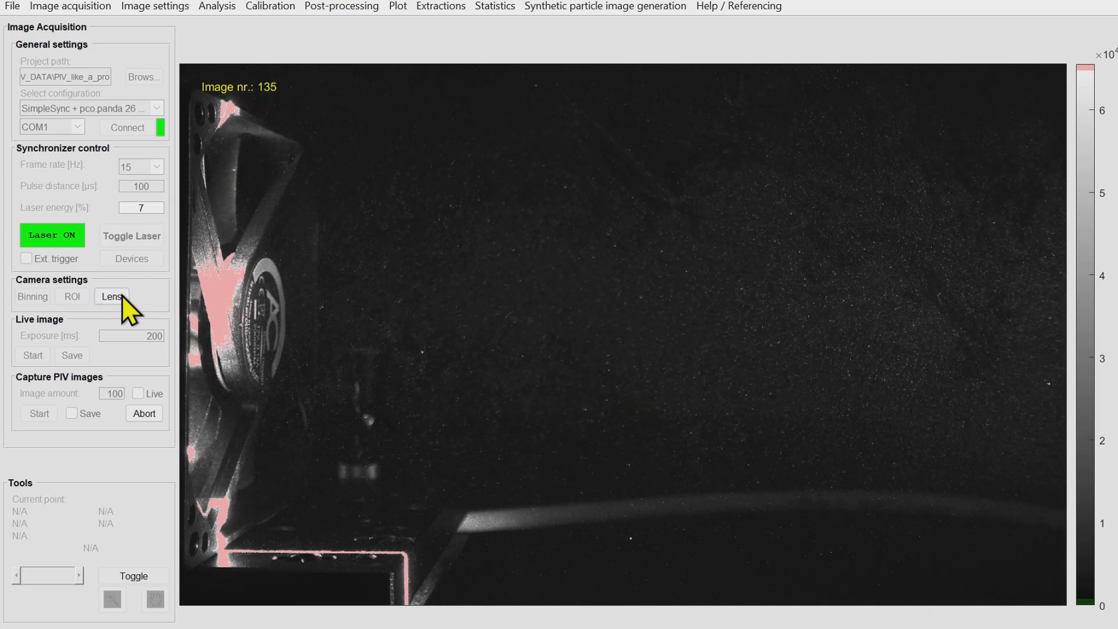
# Rerun lens autofocus during capture to reach focus 1302, then close the plot and Lens window
pyautogui.click(111, 296)
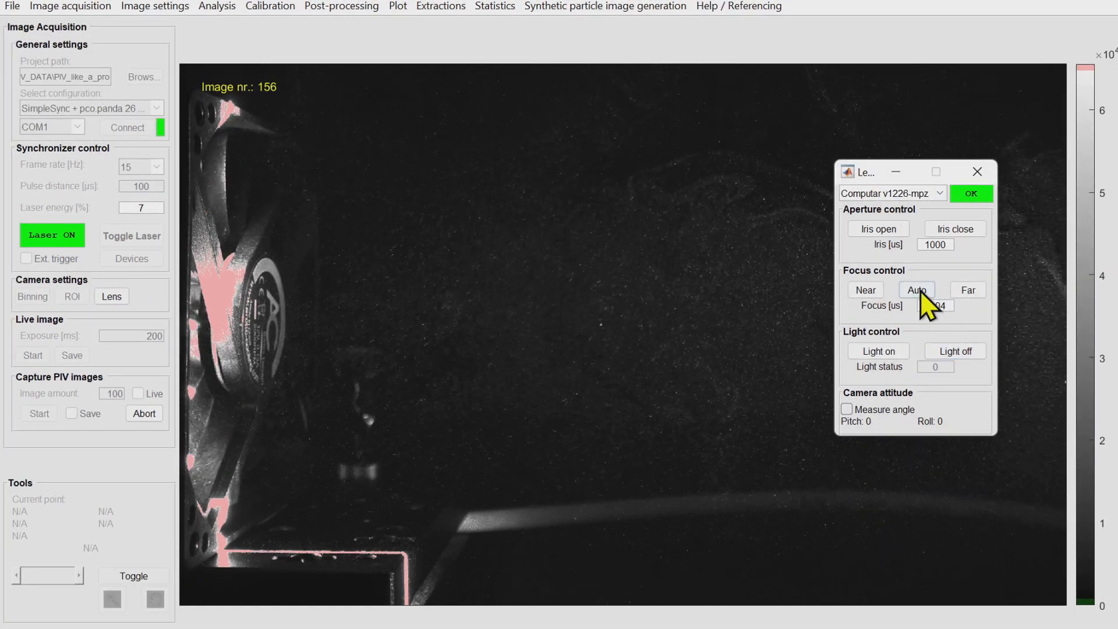
pyautogui.click(954, 350)
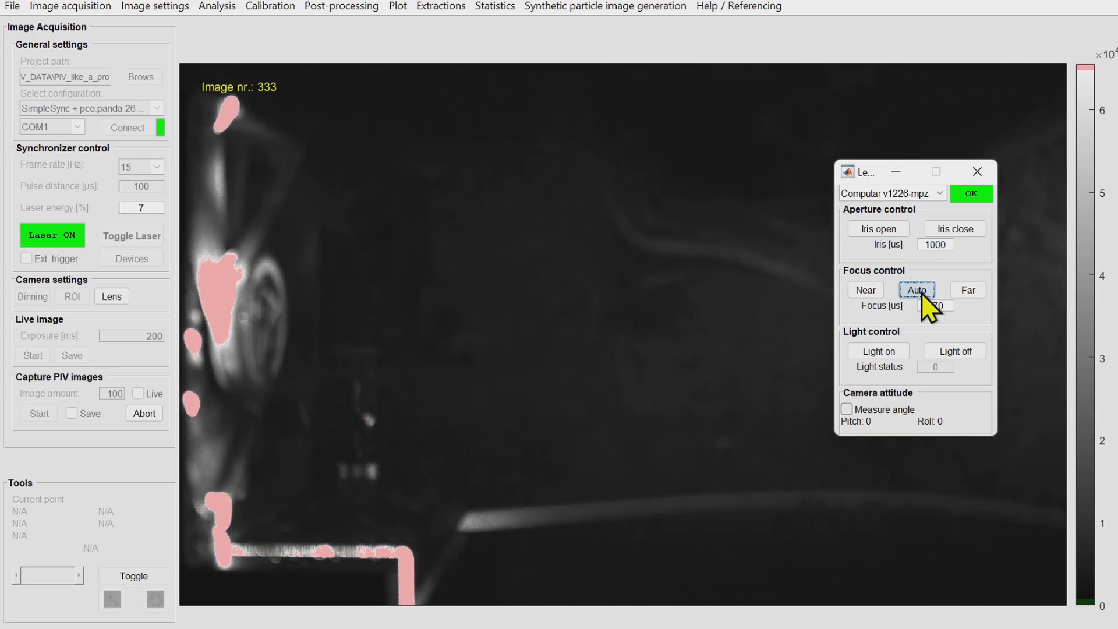
pyautogui.click(916, 289)
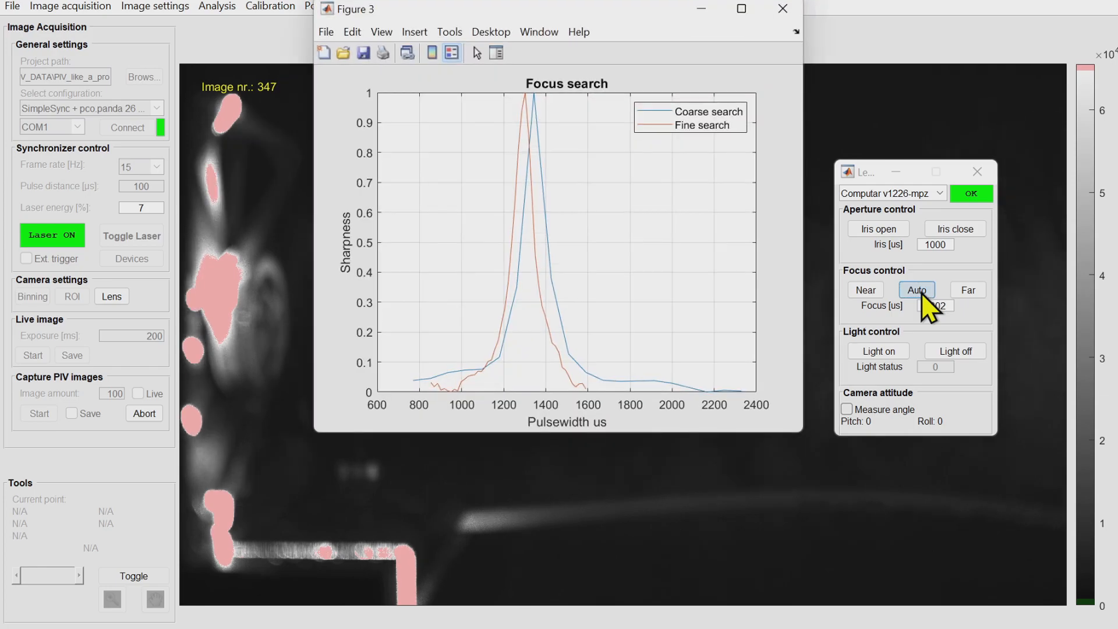
pyautogui.click(915, 289)
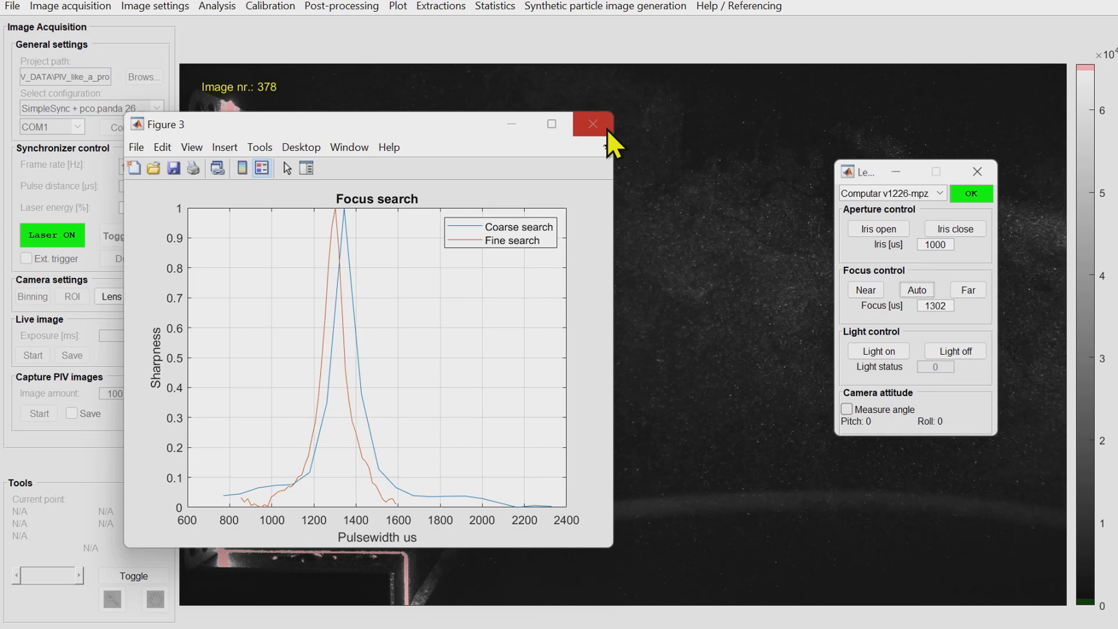
pyautogui.click(593, 124)
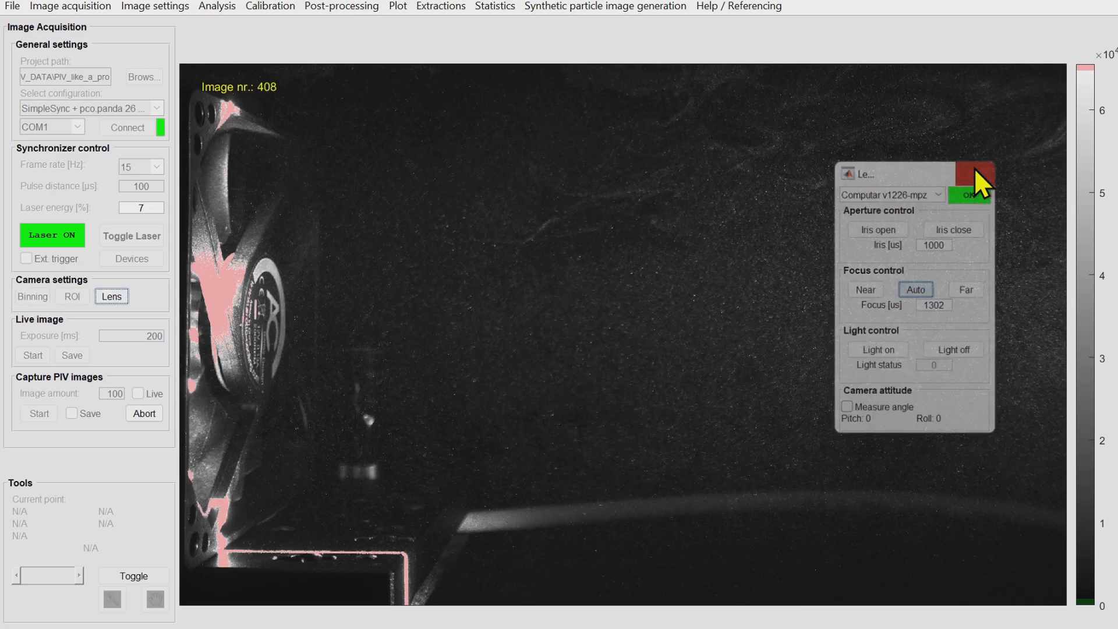
pyautogui.click(984, 175)
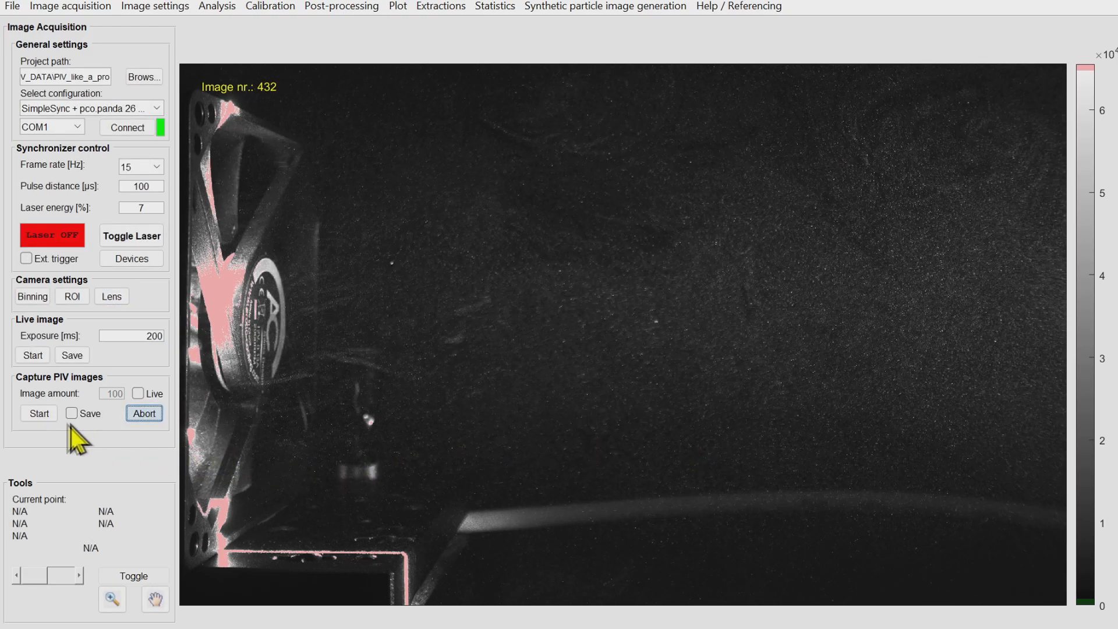
# Capture and save 200 PIV images, overwriting existing files, and browse the frames
pyautogui.click(71, 413)
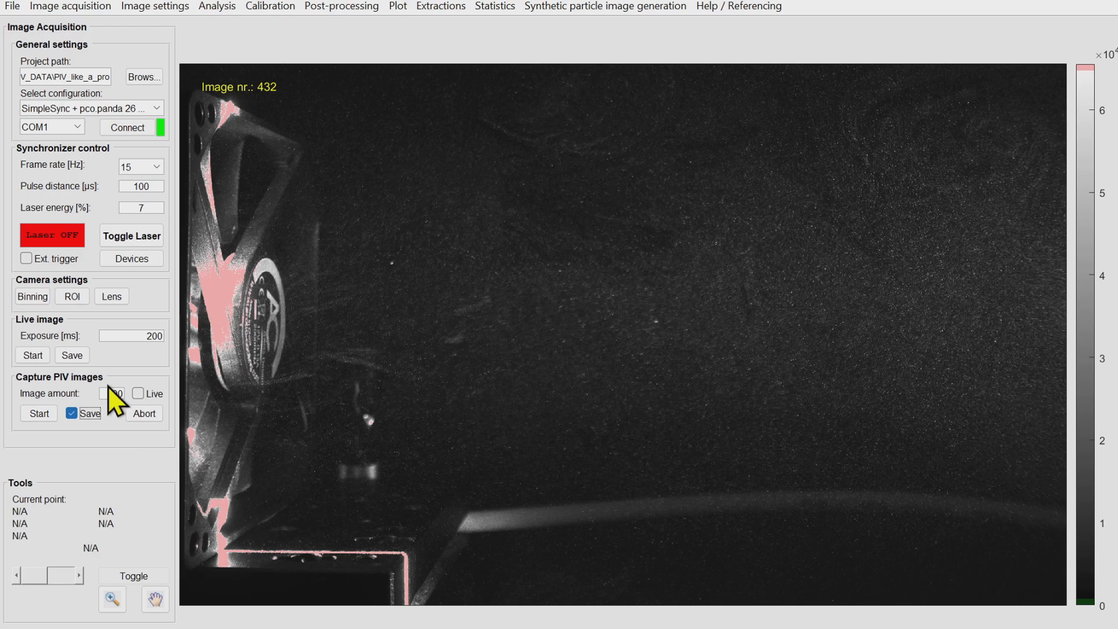
pyautogui.click(114, 393)
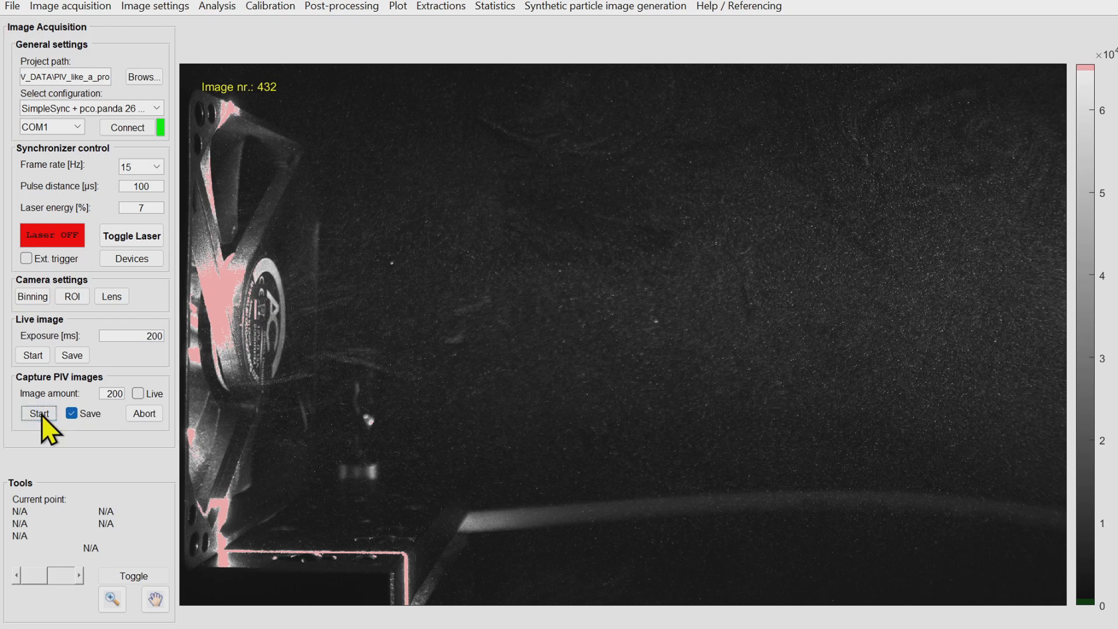
pyautogui.click(38, 413)
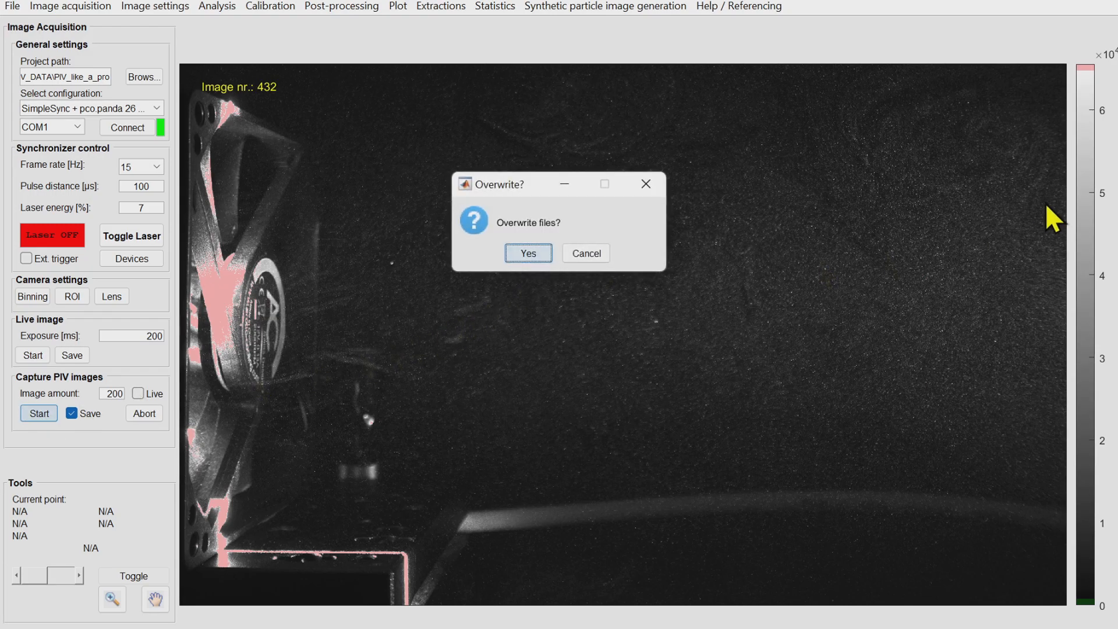
pyautogui.click(527, 253)
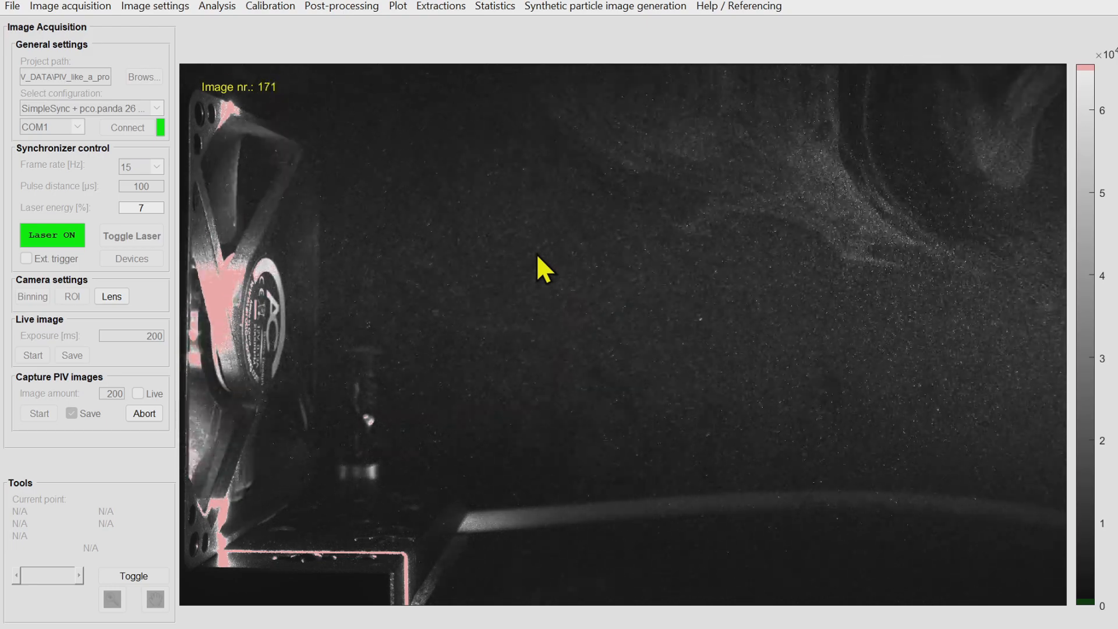
pyautogui.click(131, 235)
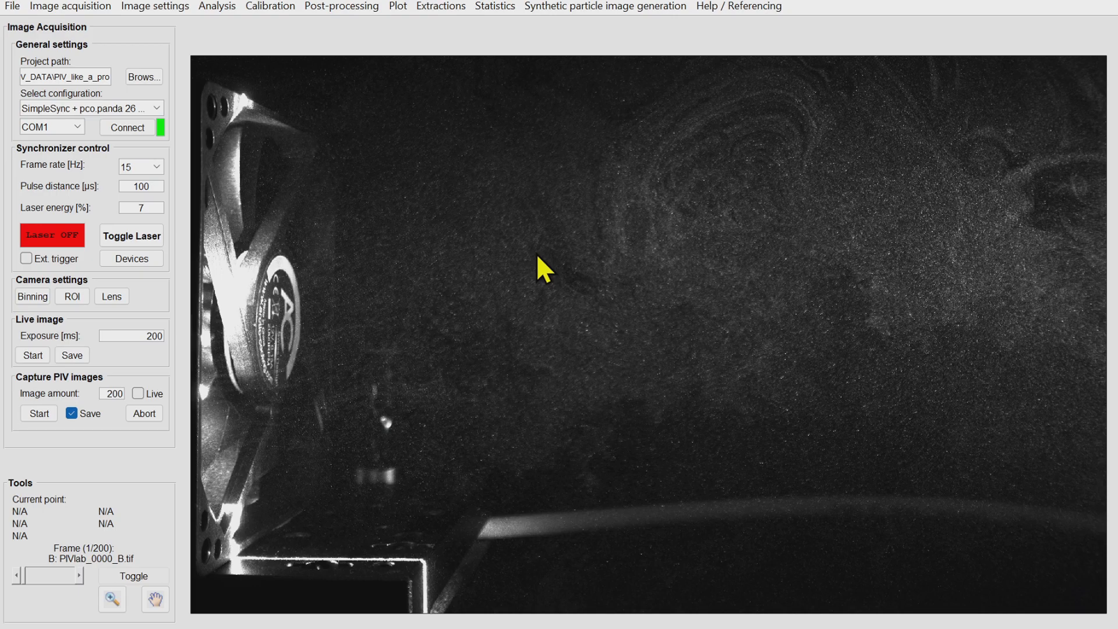
pyautogui.moveTo(365, 140)
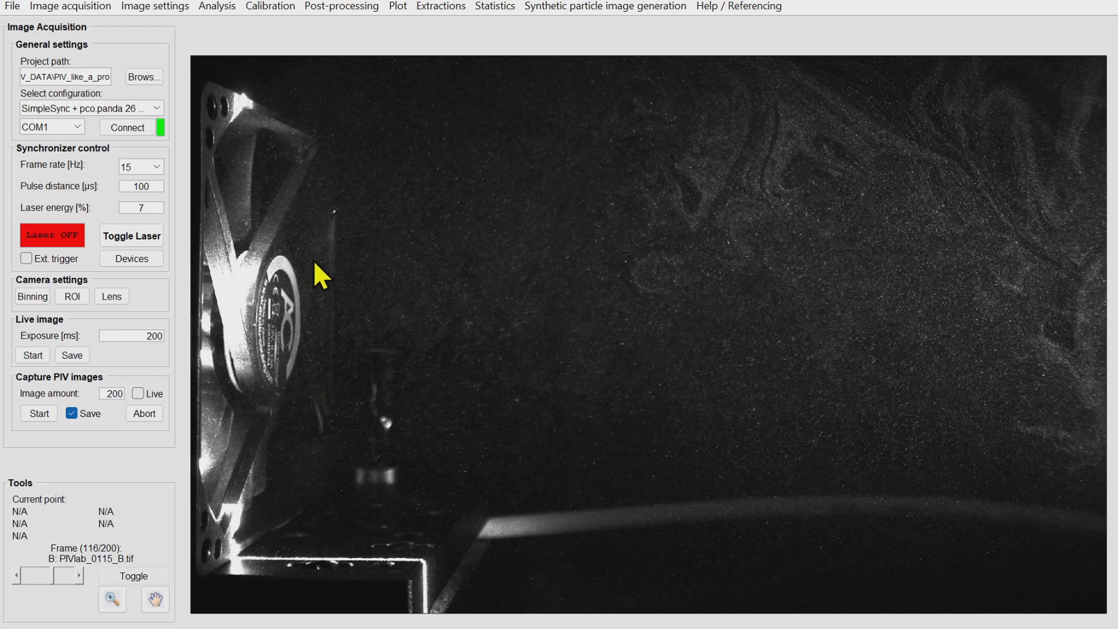
pyautogui.click(131, 258)
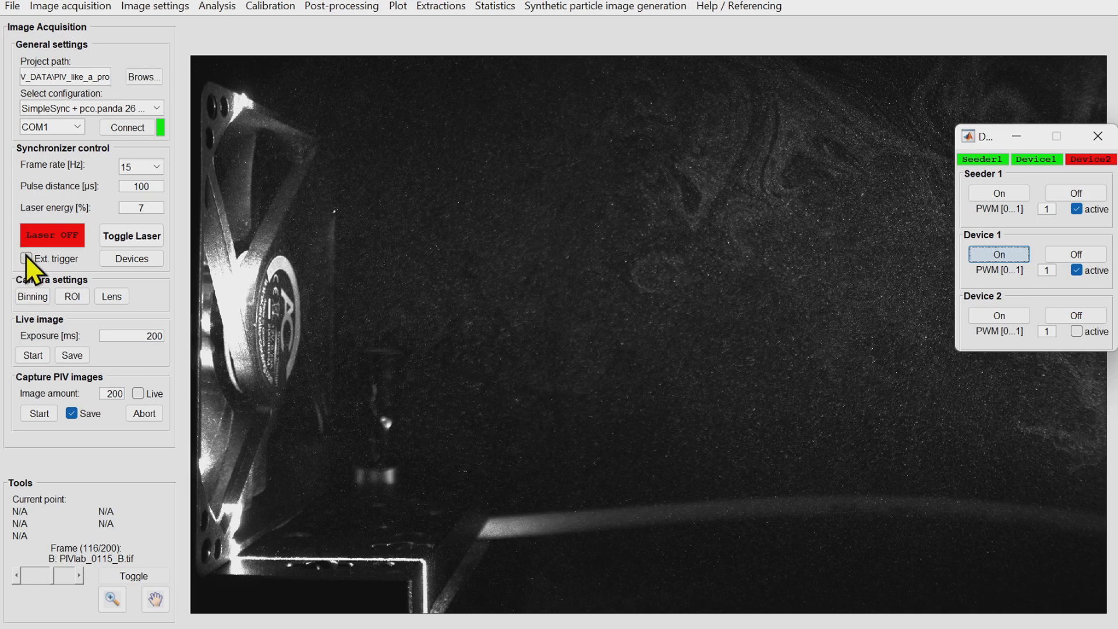
# Enable external trigger with 200 µs delay and 2 skipped signals; set image amount to 100
pyautogui.click(25, 258)
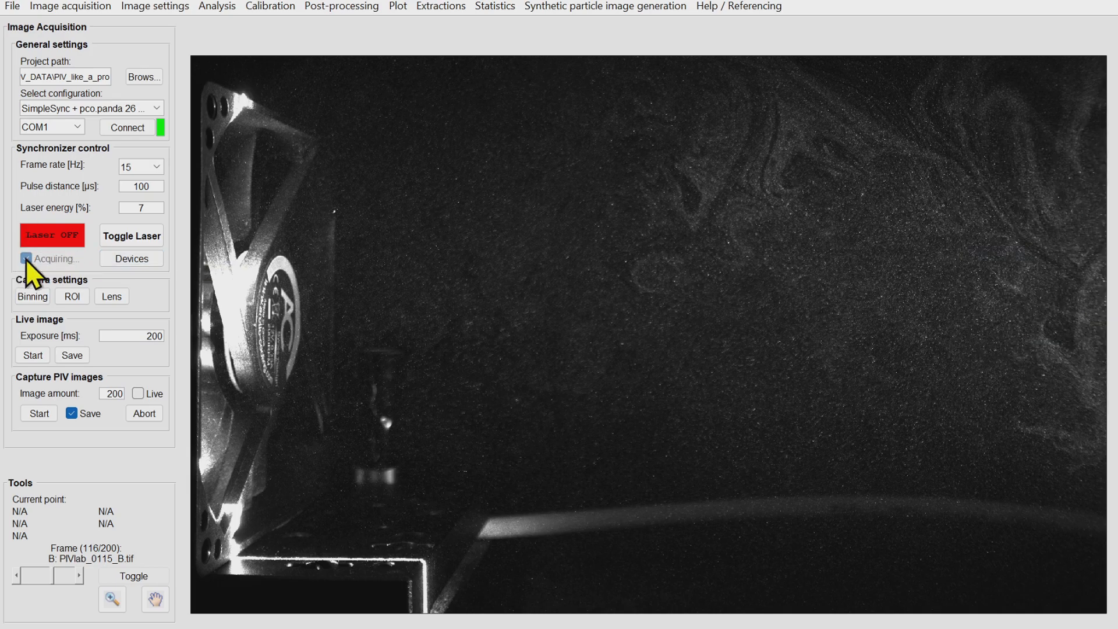
pyautogui.click(26, 258)
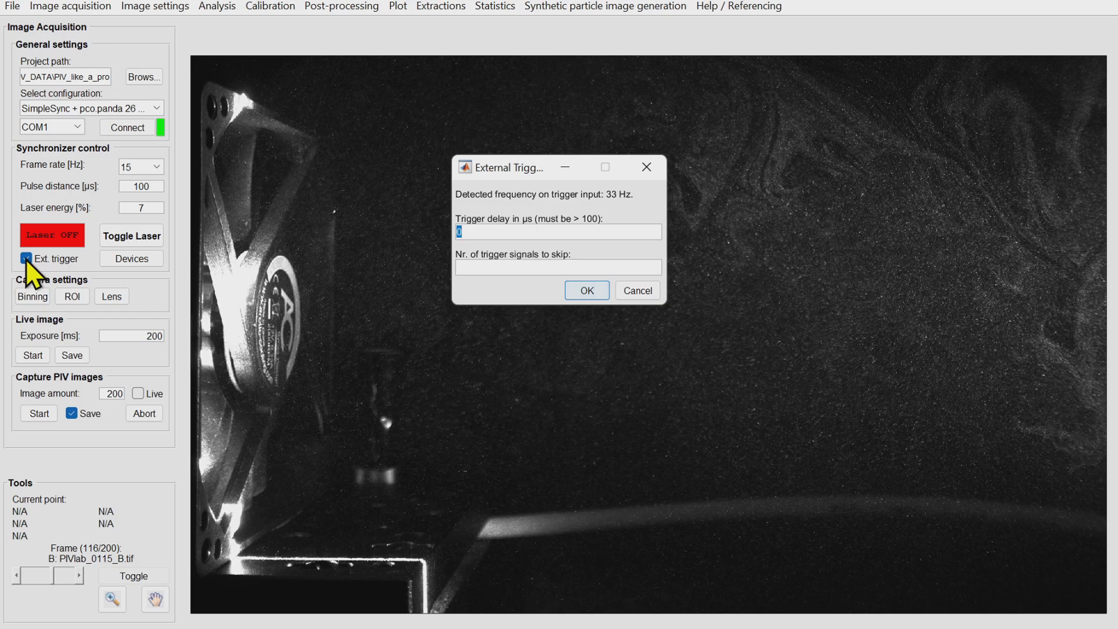
pyautogui.moveTo(646, 166)
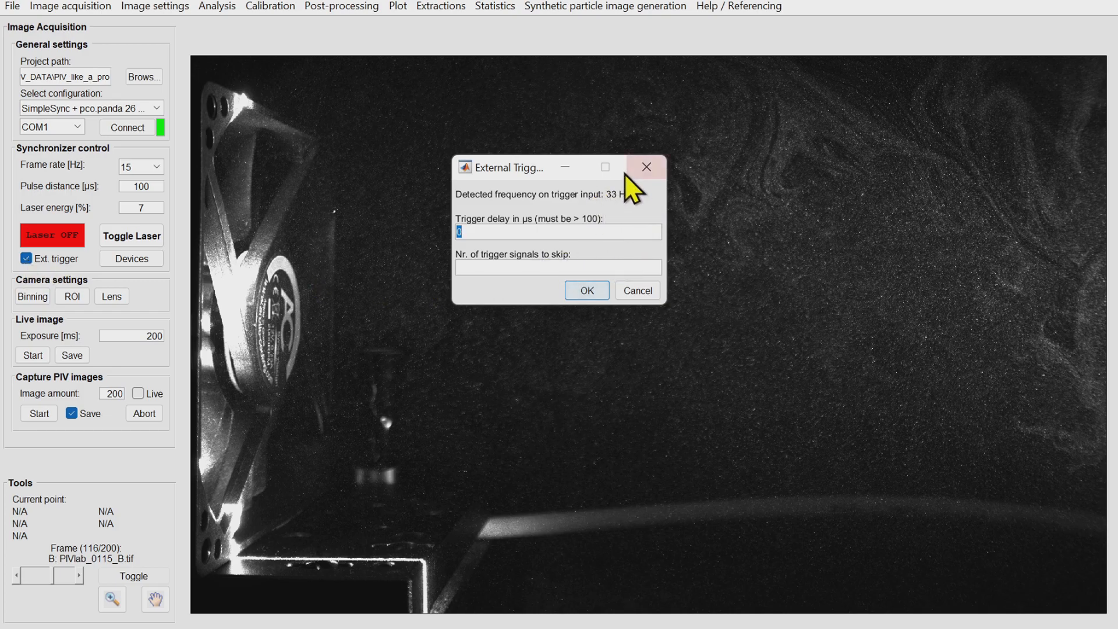
pyautogui.moveTo(518, 232)
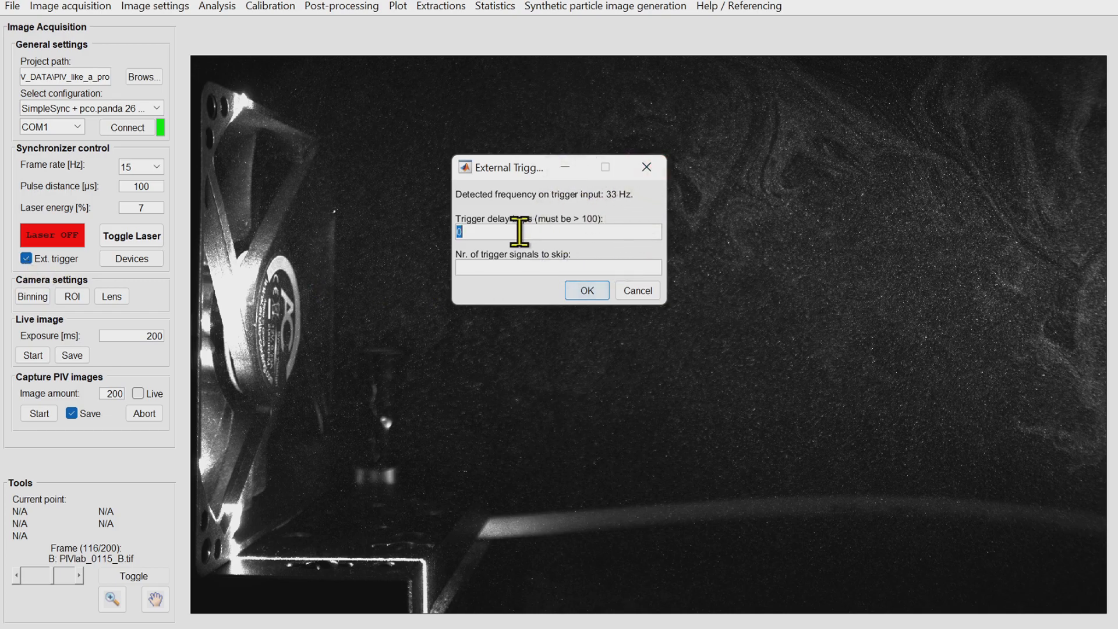
pyautogui.write('200')
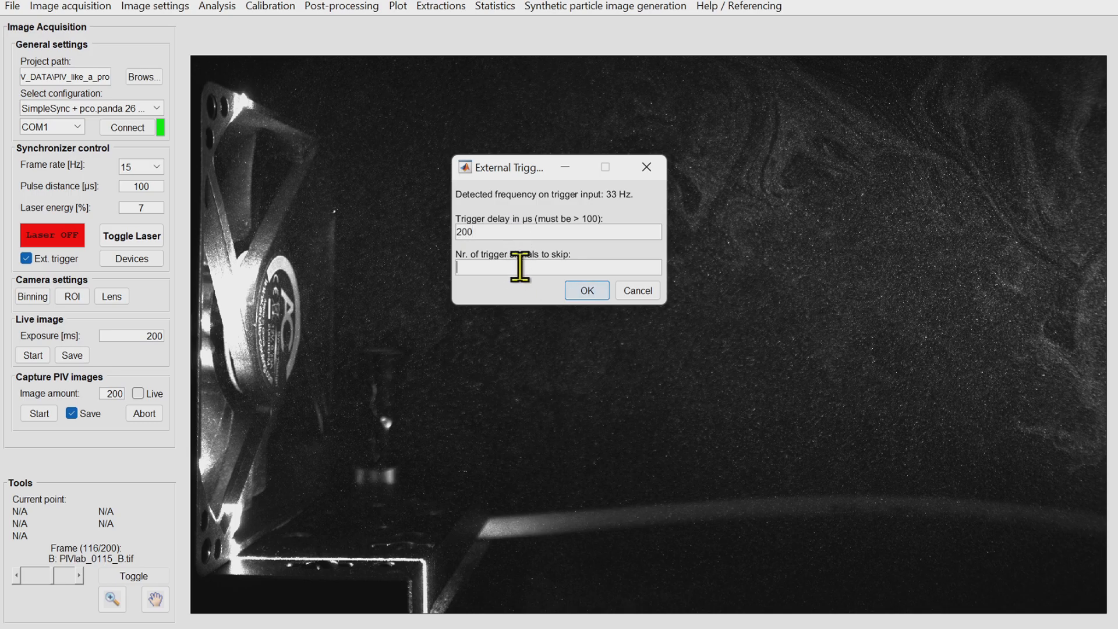
pyautogui.write('2')
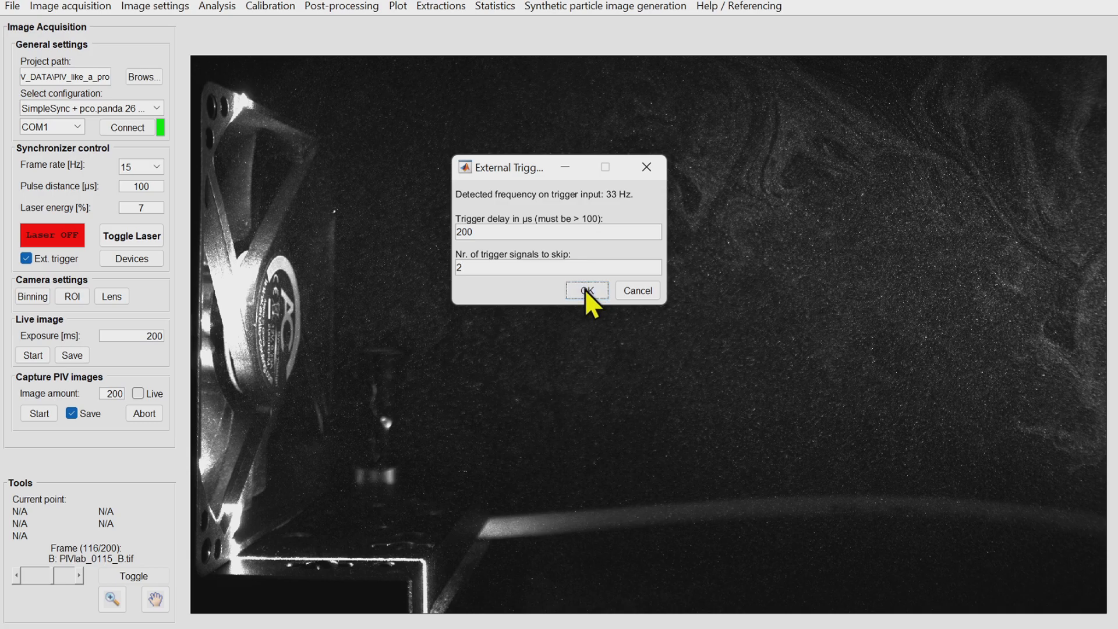
pyautogui.click(587, 291)
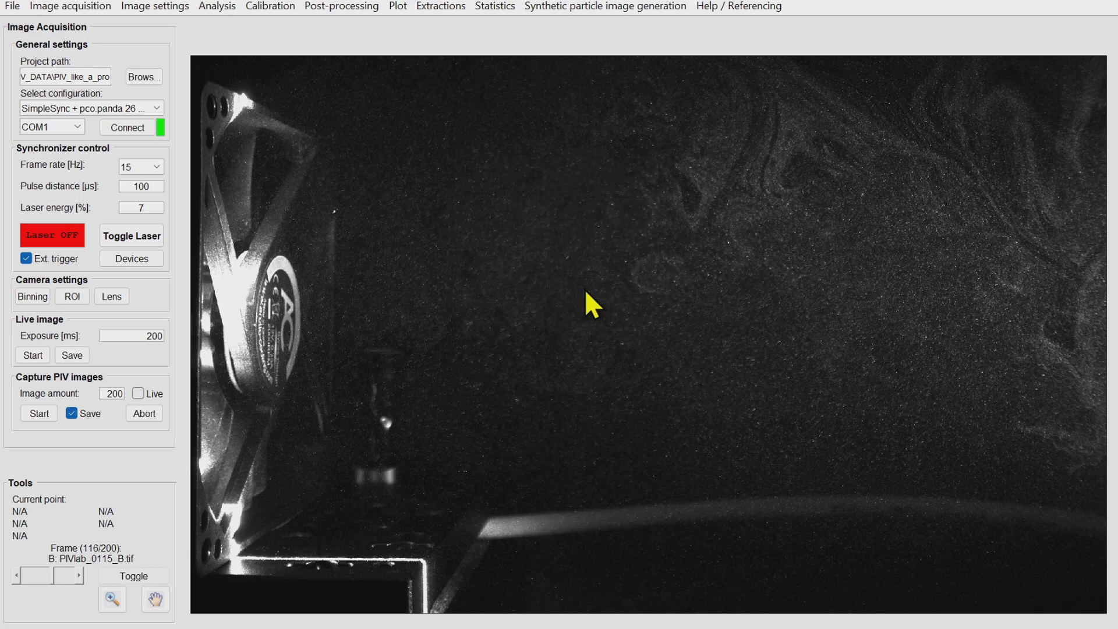
pyautogui.click(131, 258)
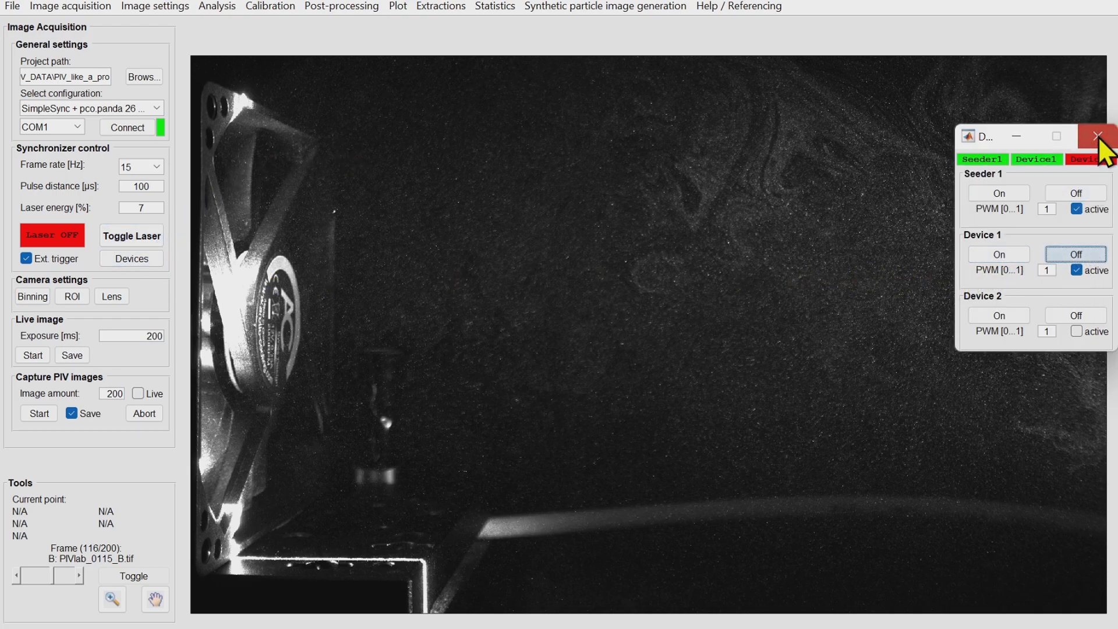
pyautogui.click(1096, 135)
pyautogui.write('100')
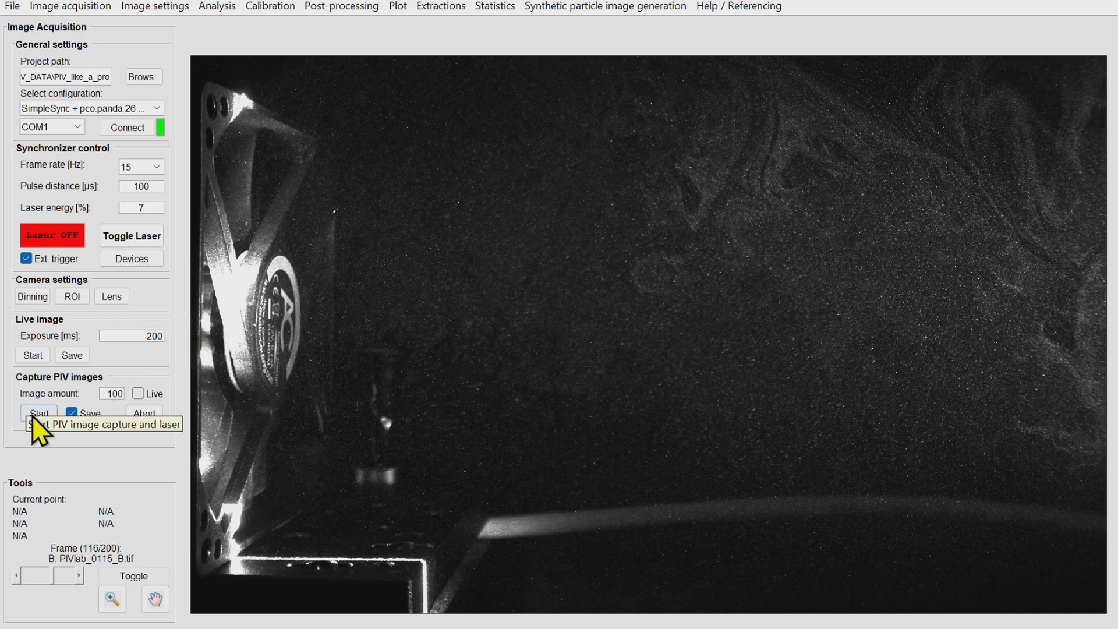
# Run the 100-image phase-locked capture, confirming laser start and overwrite, then switch the laser off
pyautogui.click(39, 413)
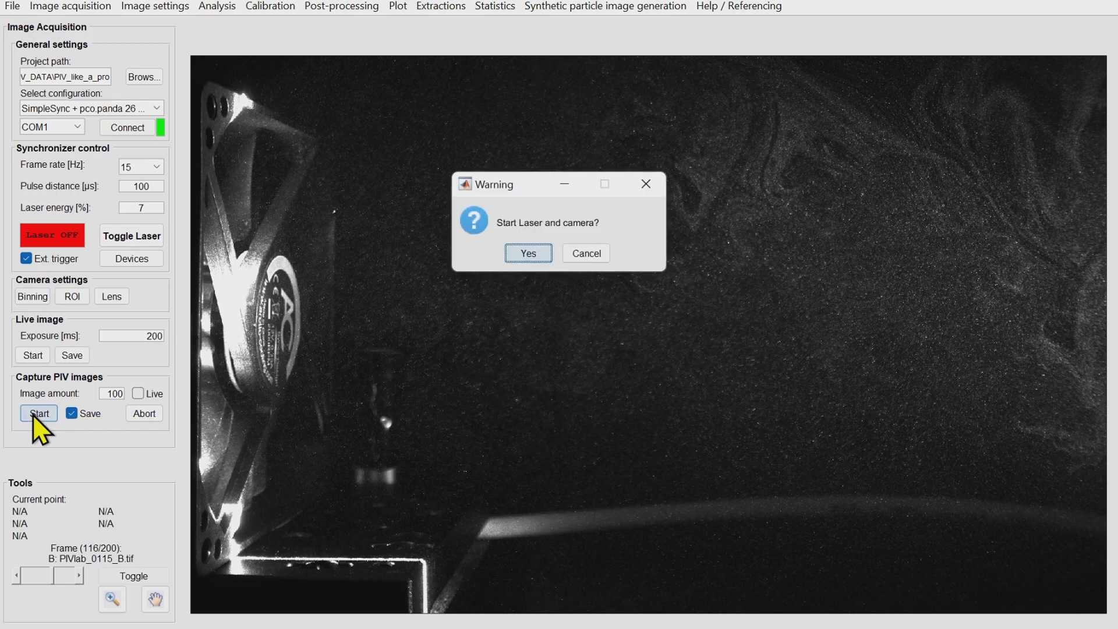
pyautogui.click(528, 254)
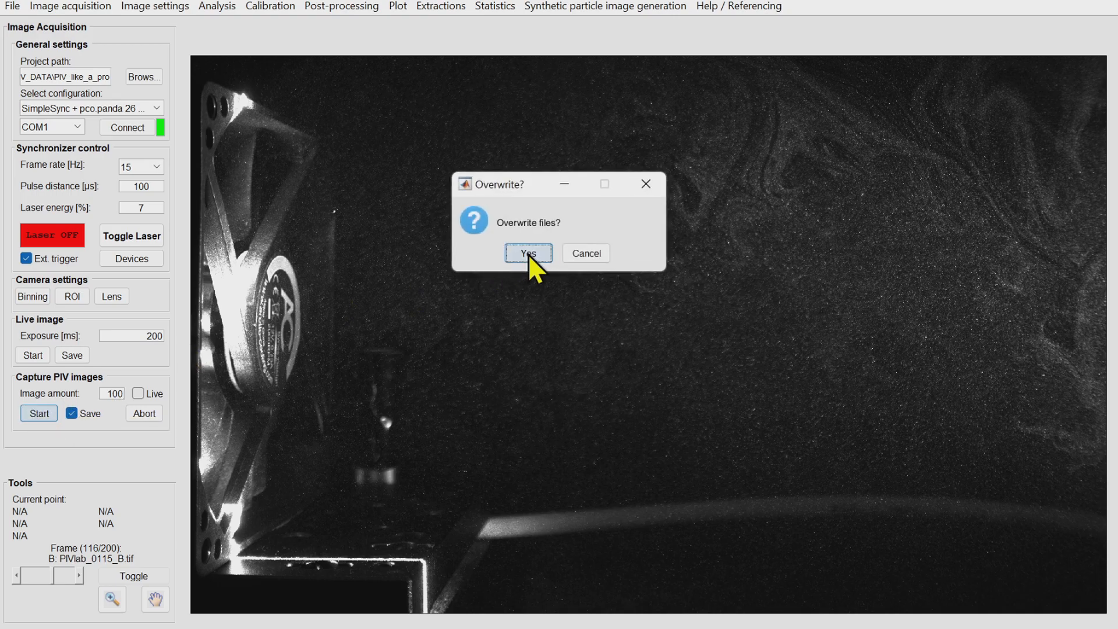
pyautogui.click(527, 253)
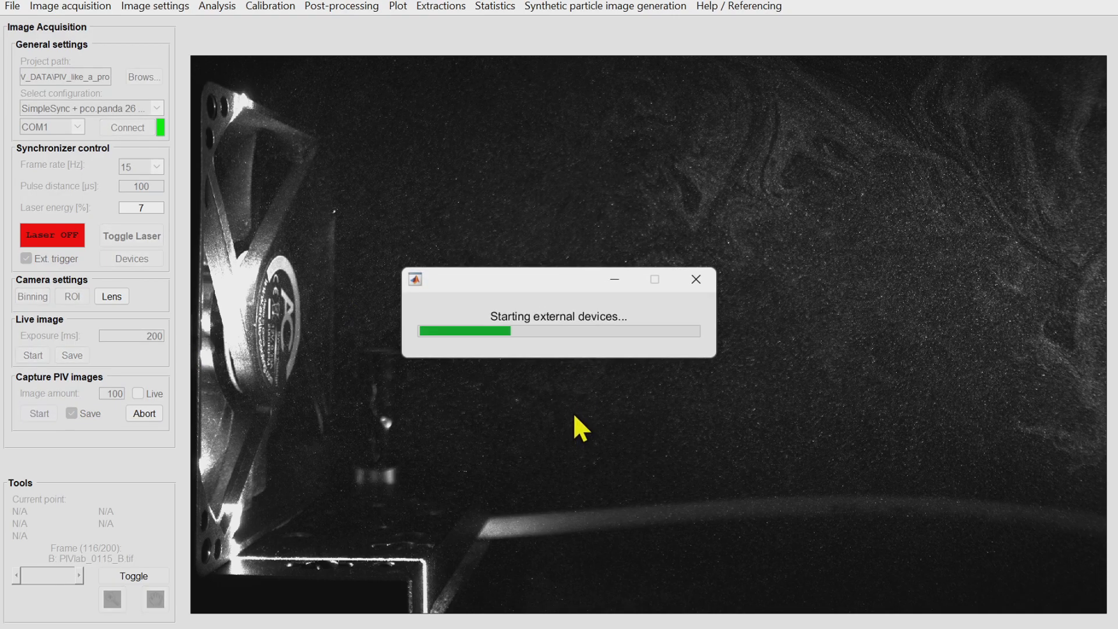
pyautogui.click(131, 236)
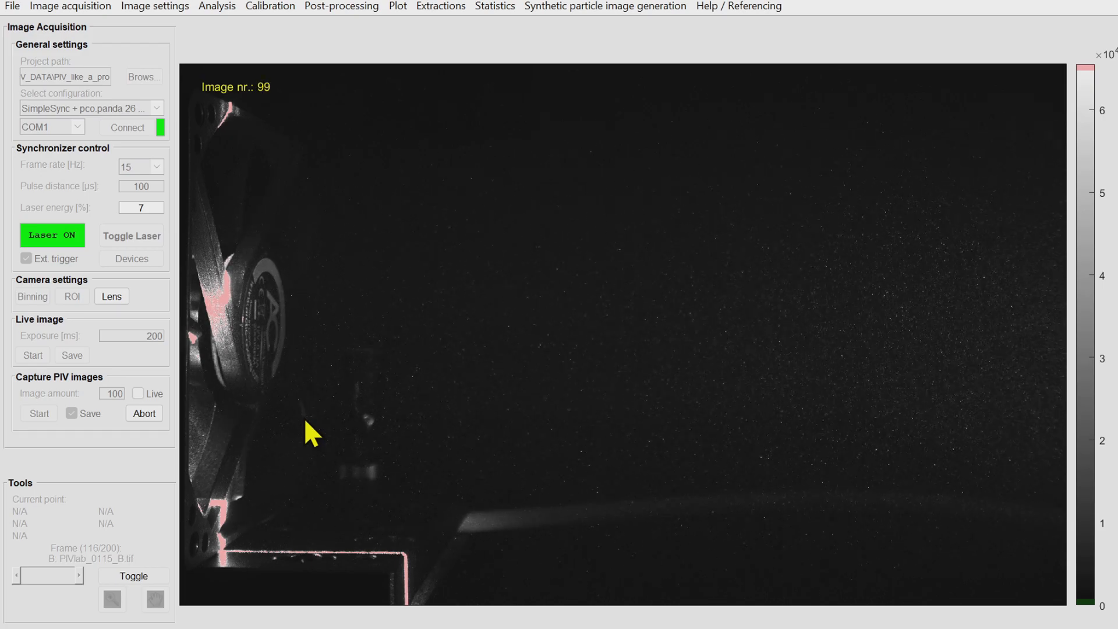
pyautogui.click(131, 236)
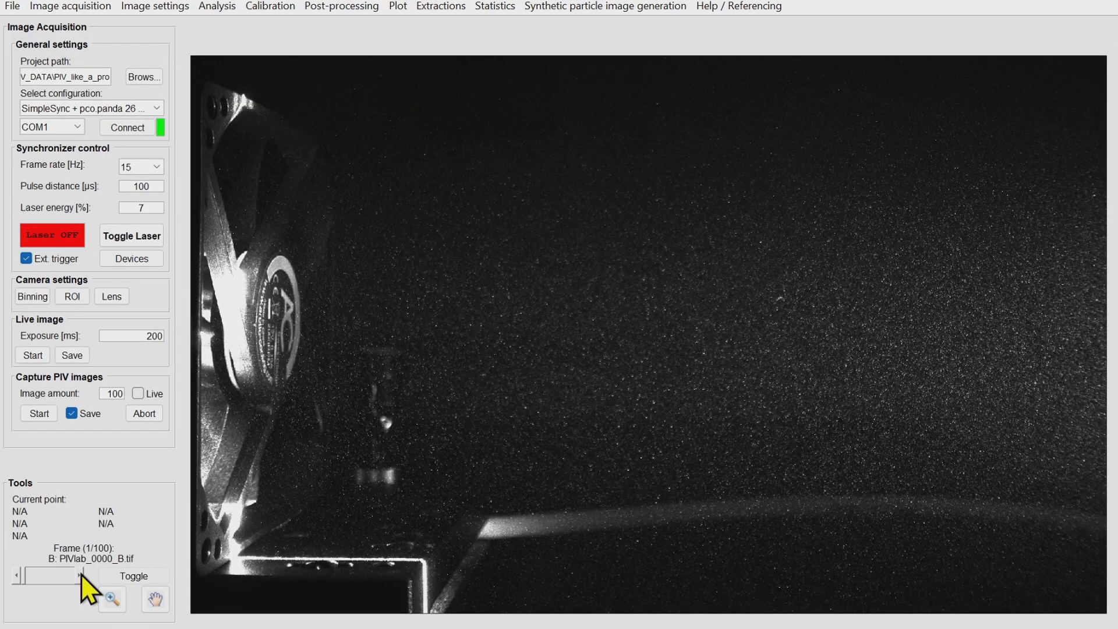
# Analyse all image pairs with passes of 128, 64 and 48 px interrogation windows
pyautogui.click(217, 5)
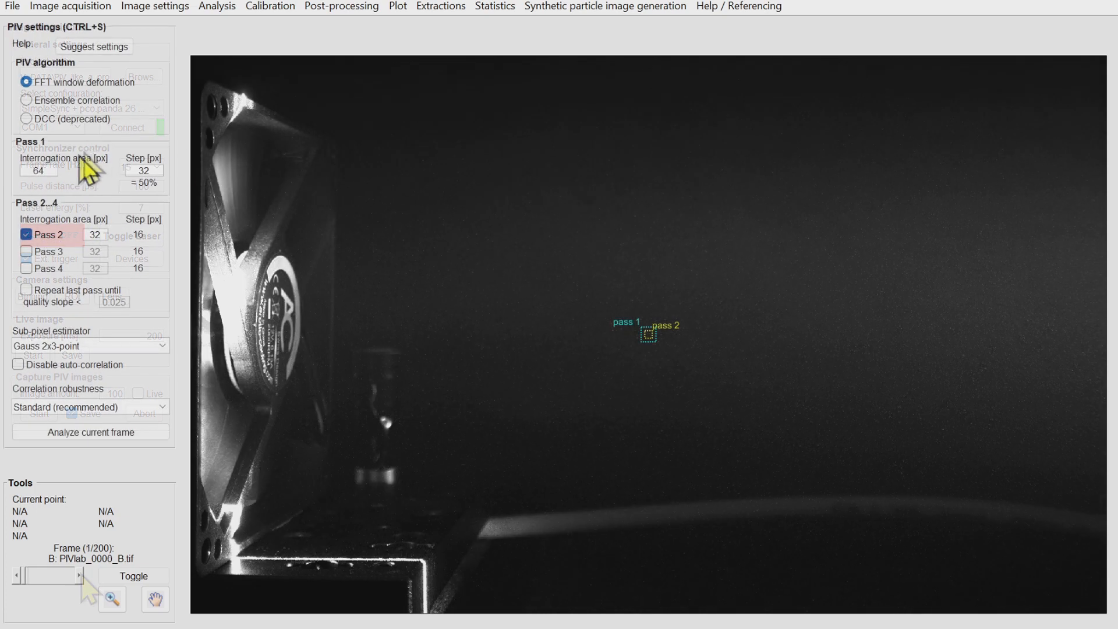
pyautogui.write('128')
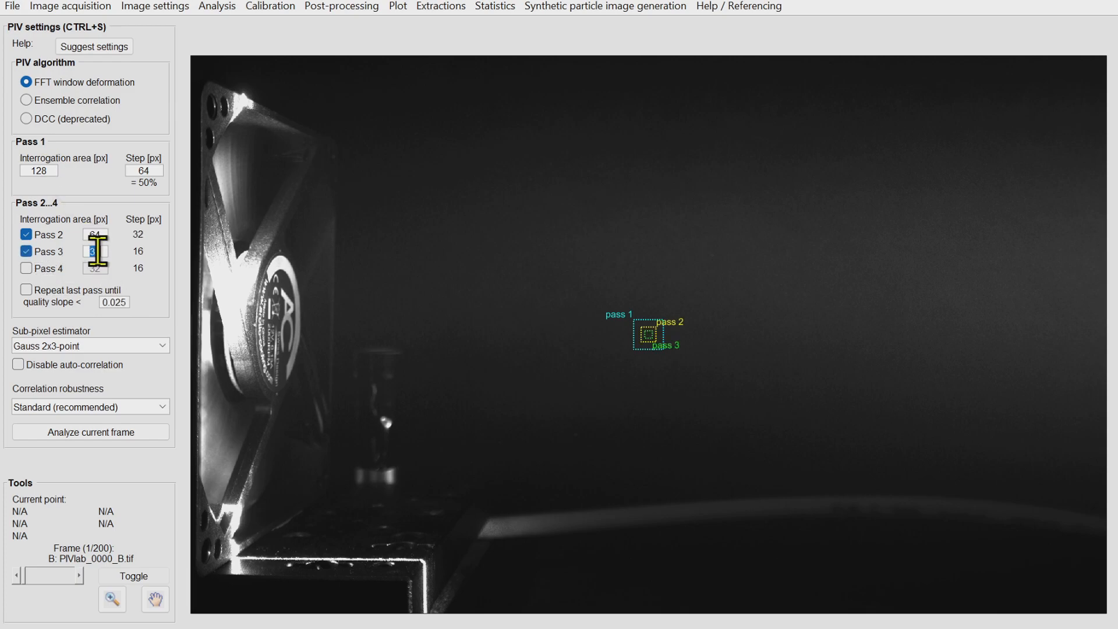
pyautogui.write('48')
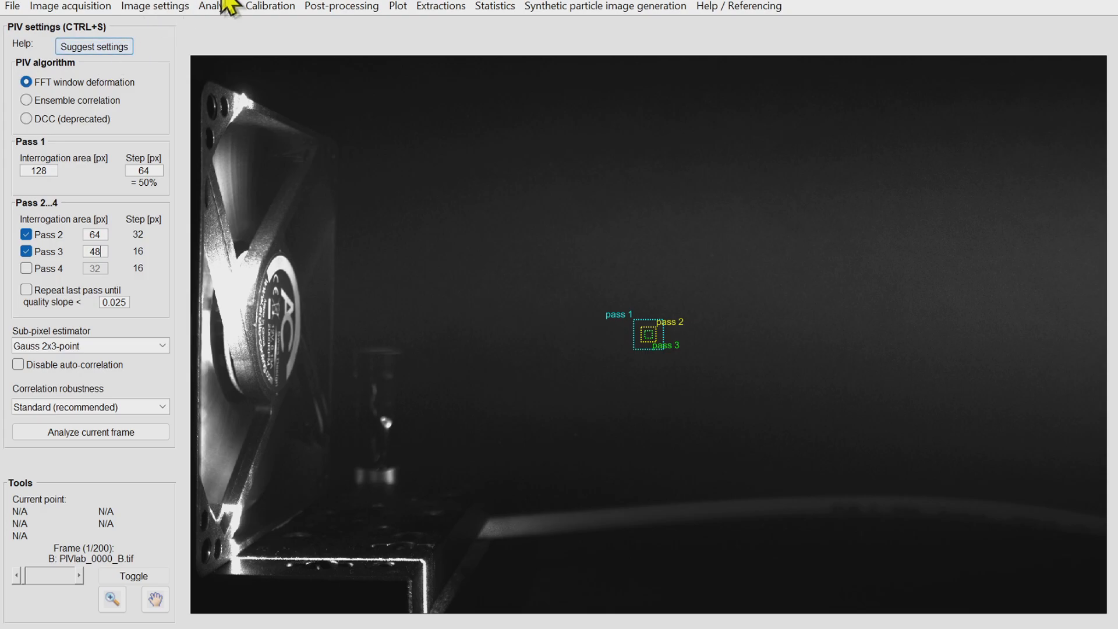
pyautogui.click(216, 6)
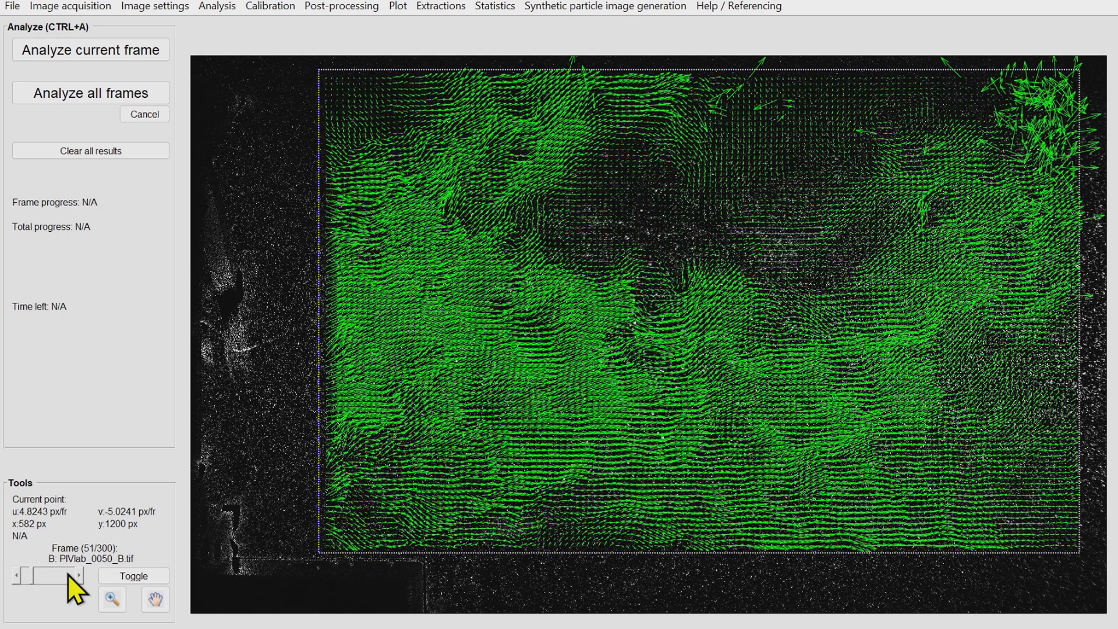
# Apply image-based low-correlation filtering to the current frame
pyautogui.click(341, 6)
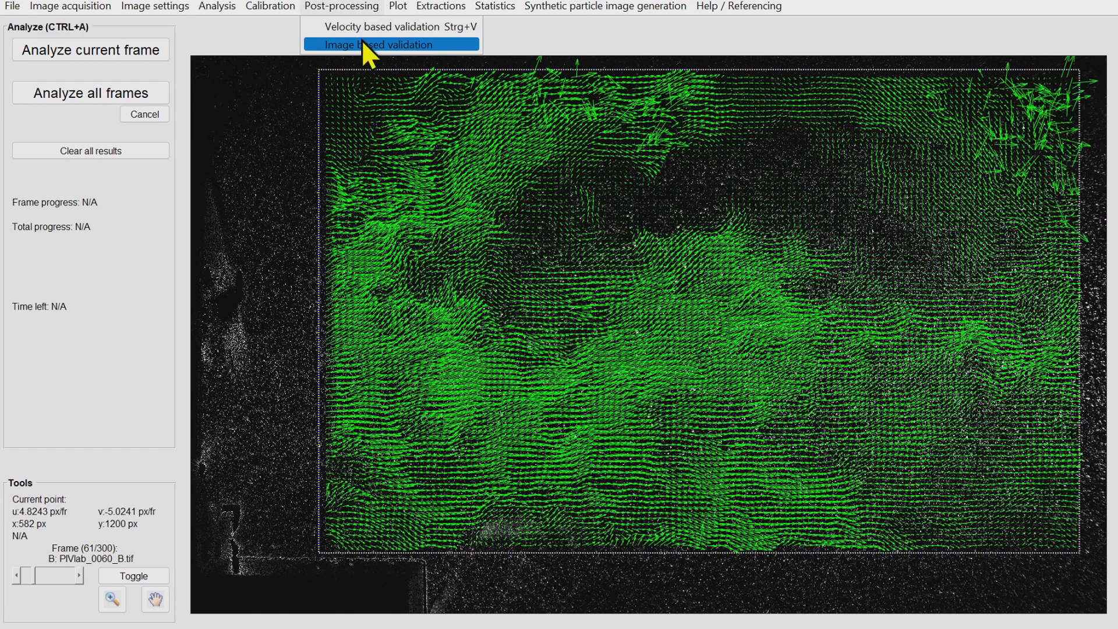
pyautogui.click(390, 44)
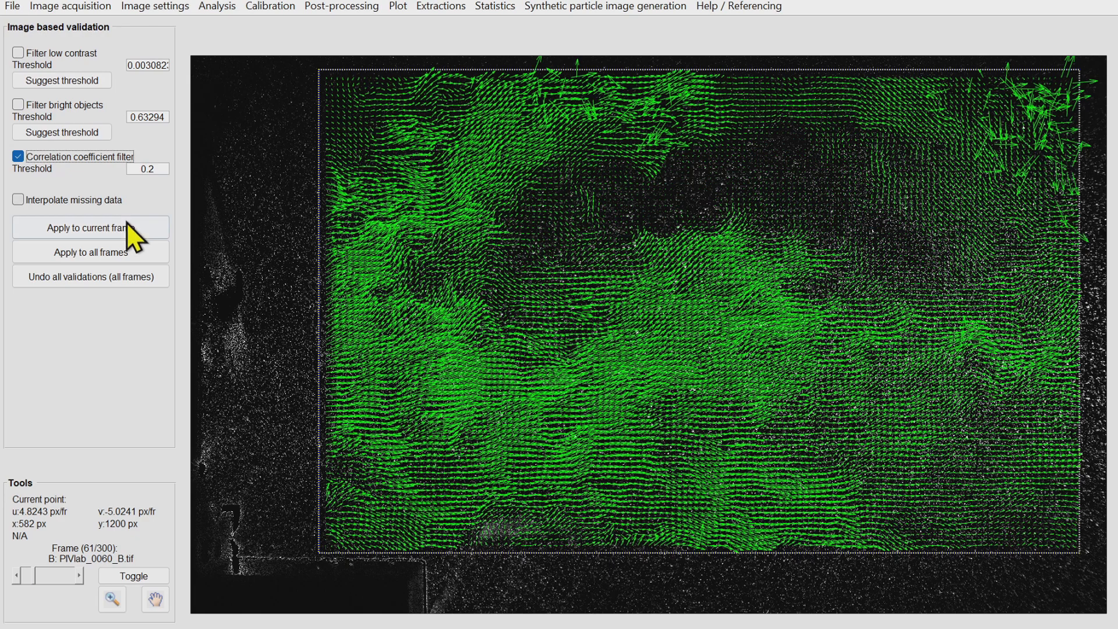
pyautogui.click(90, 227)
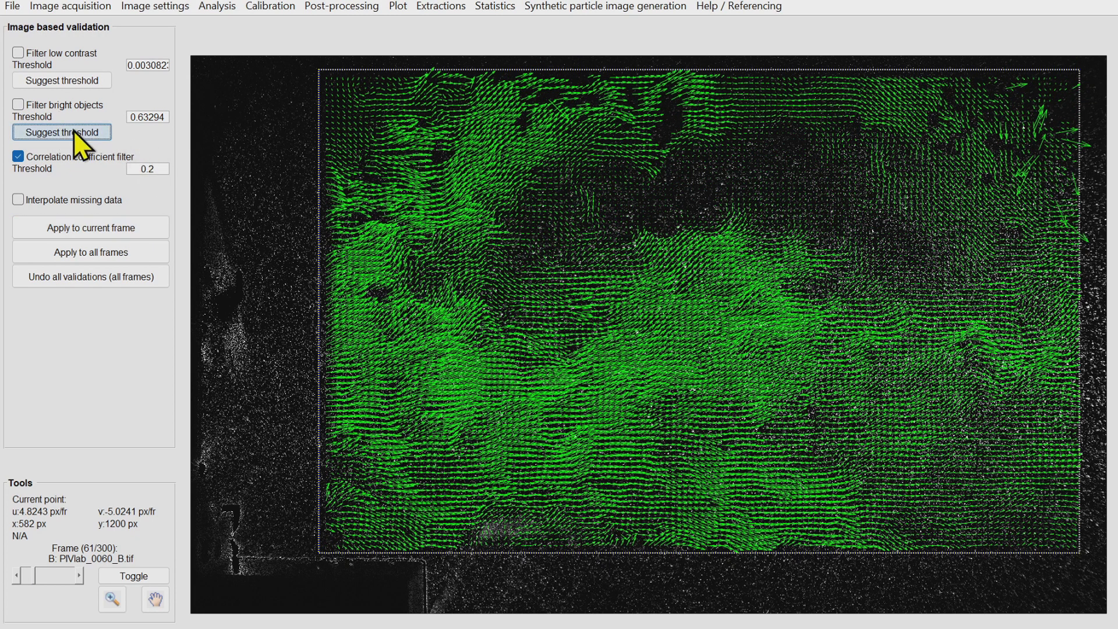
# Filter bright objects and low-contrast areas using suggested thresholds on the current frame
pyautogui.click(18, 105)
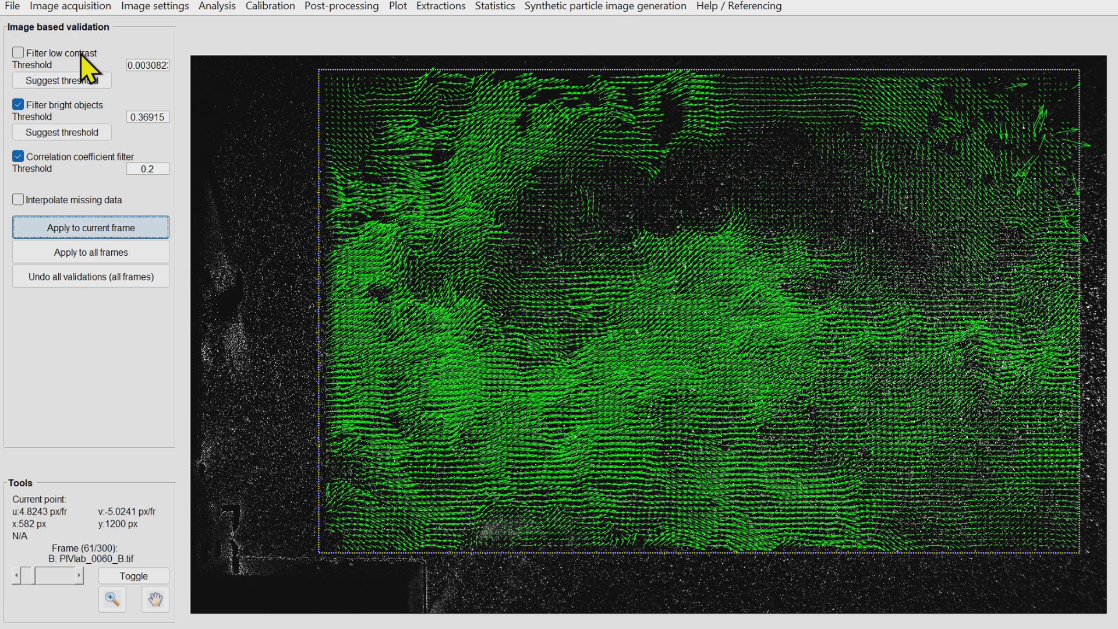
pyautogui.click(18, 53)
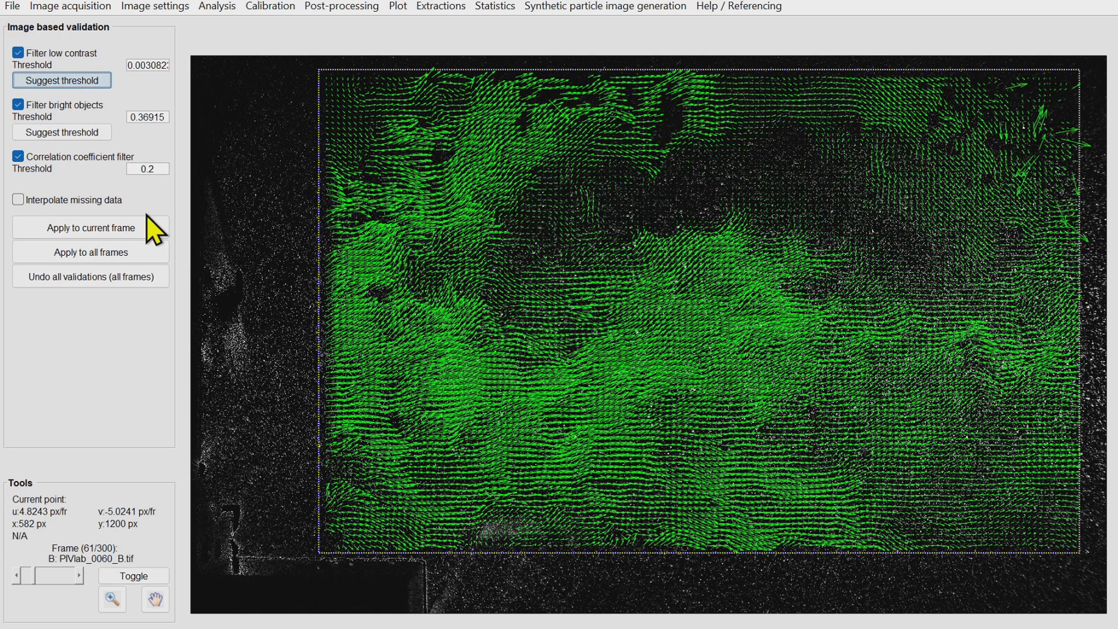
pyautogui.click(89, 228)
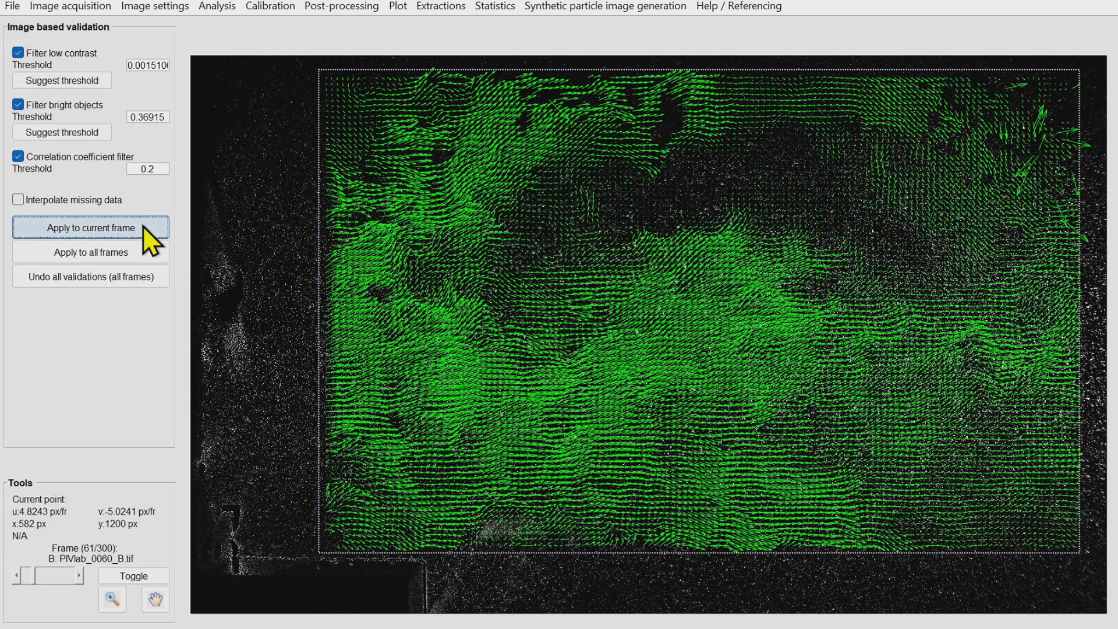
pyautogui.click(90, 226)
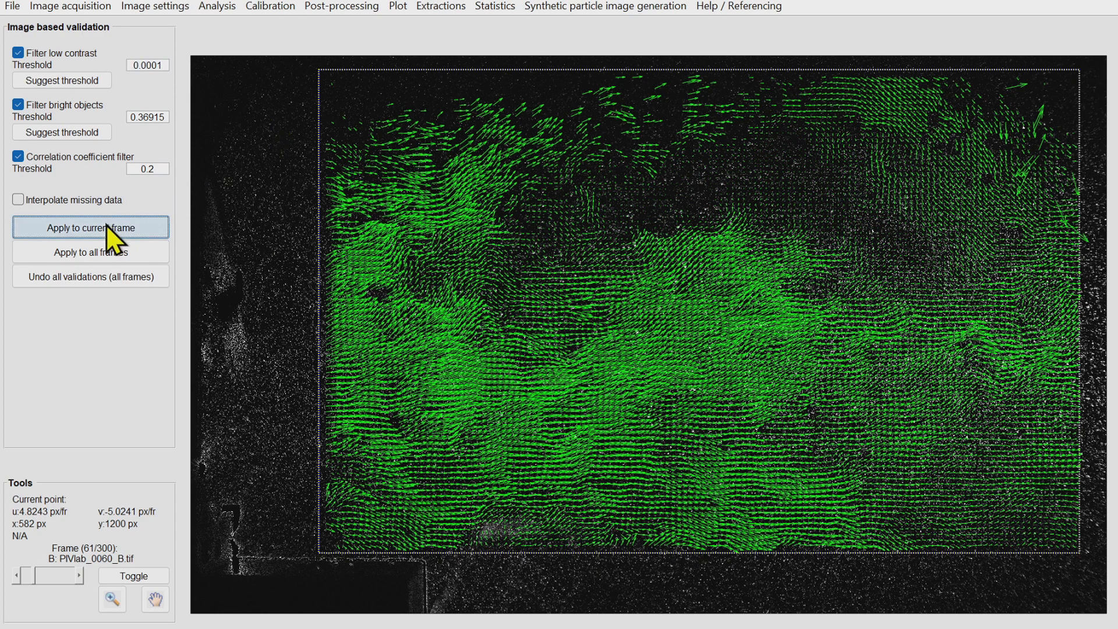
pyautogui.click(340, 6)
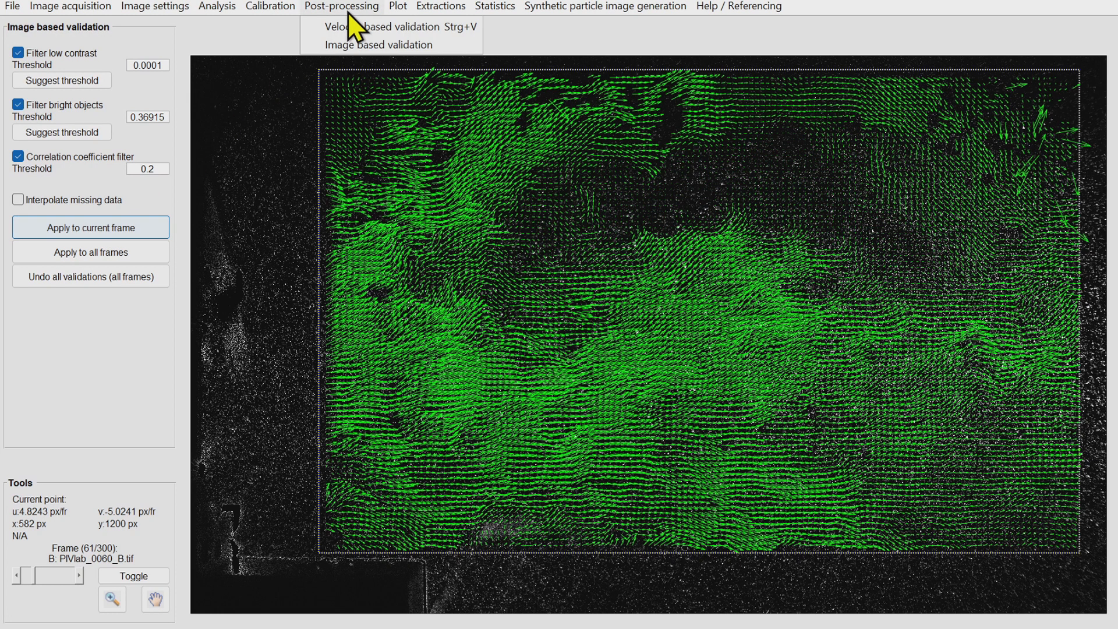
pyautogui.click(380, 26)
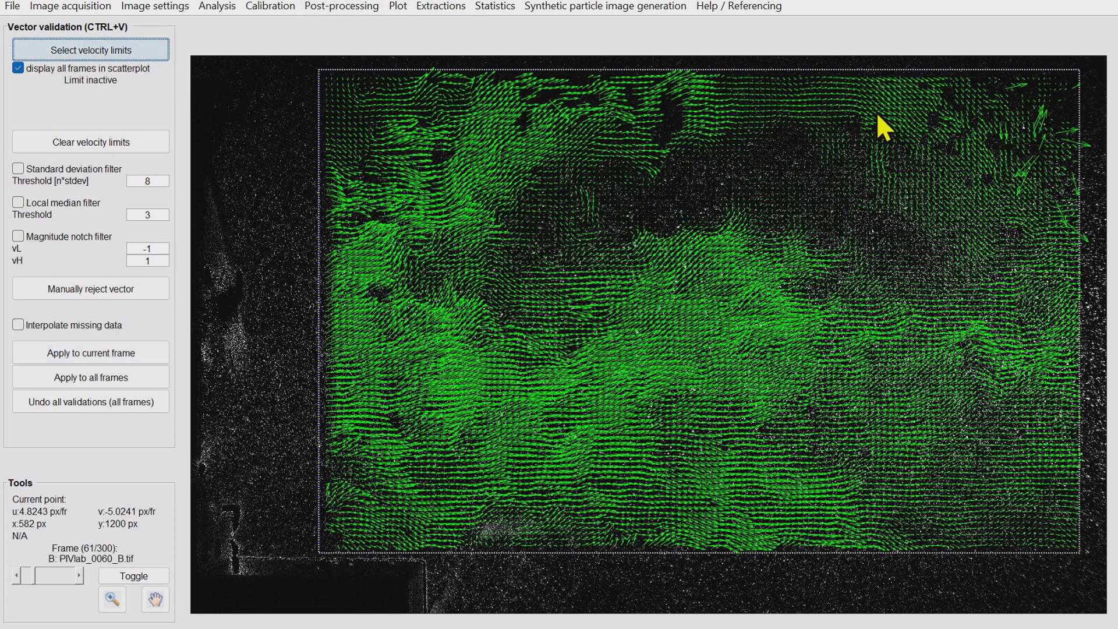
# Select and refine the valid velocity limits for velocity-based validation
pyautogui.click(89, 49)
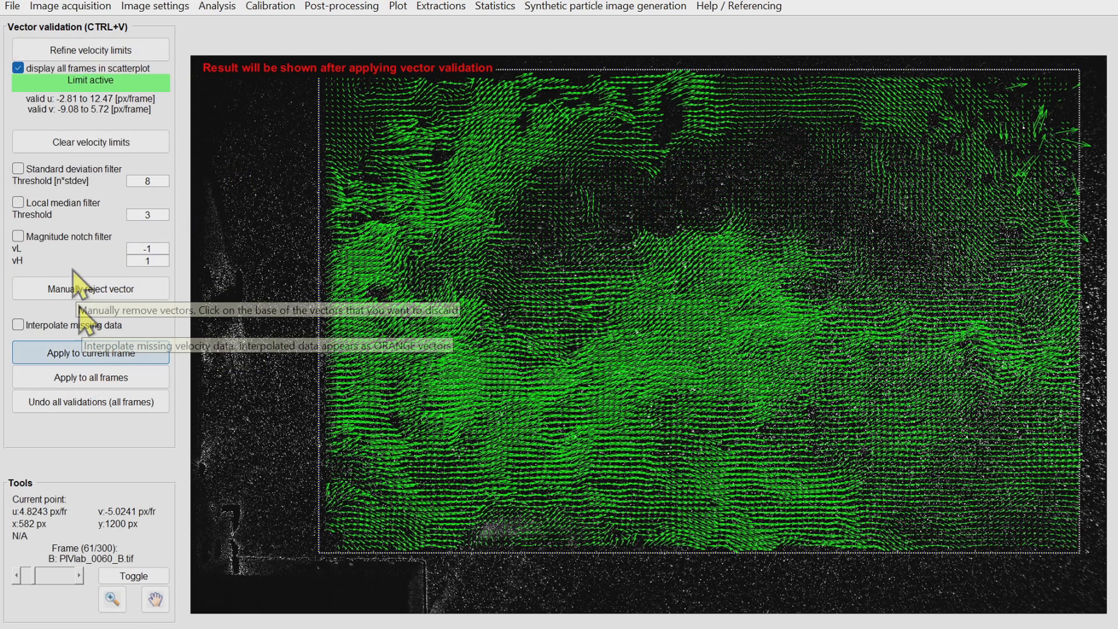
pyautogui.click(90, 49)
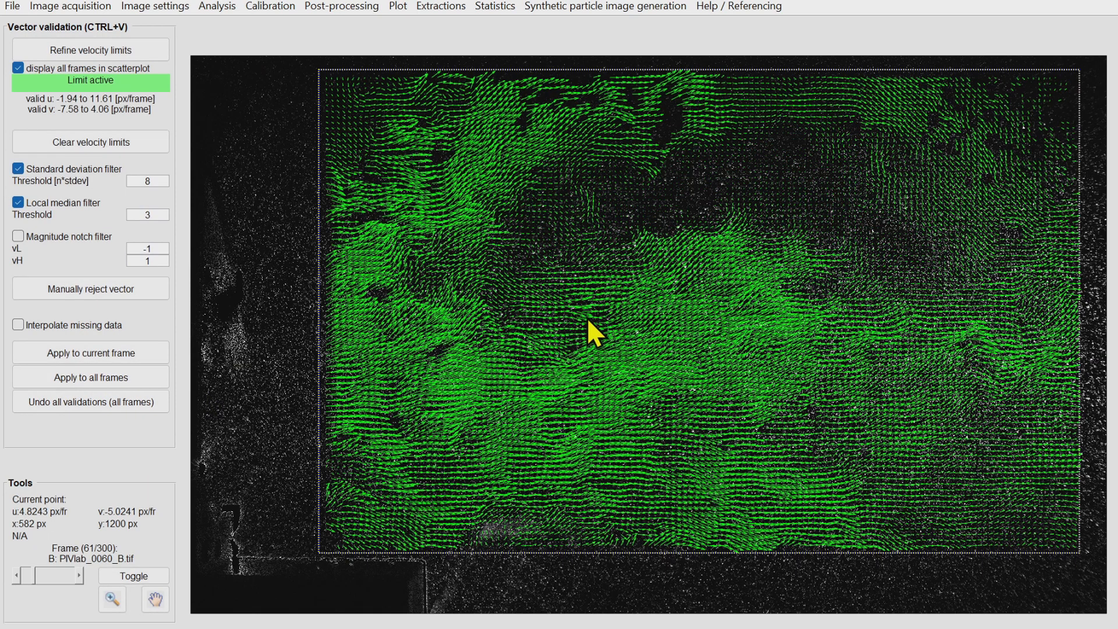
pyautogui.click(271, 6)
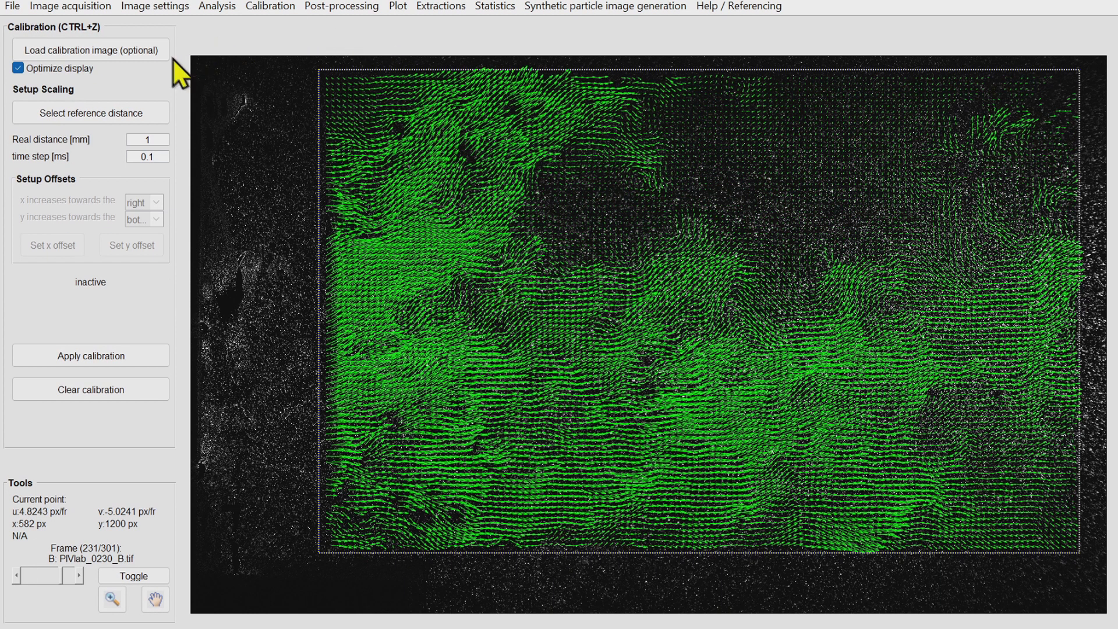
# Calibrate from an 80 mm ruler line in 'PIVlab_calibration (2).tif', giving 0.45293 m/s per px/frame
pyautogui.click(90, 50)
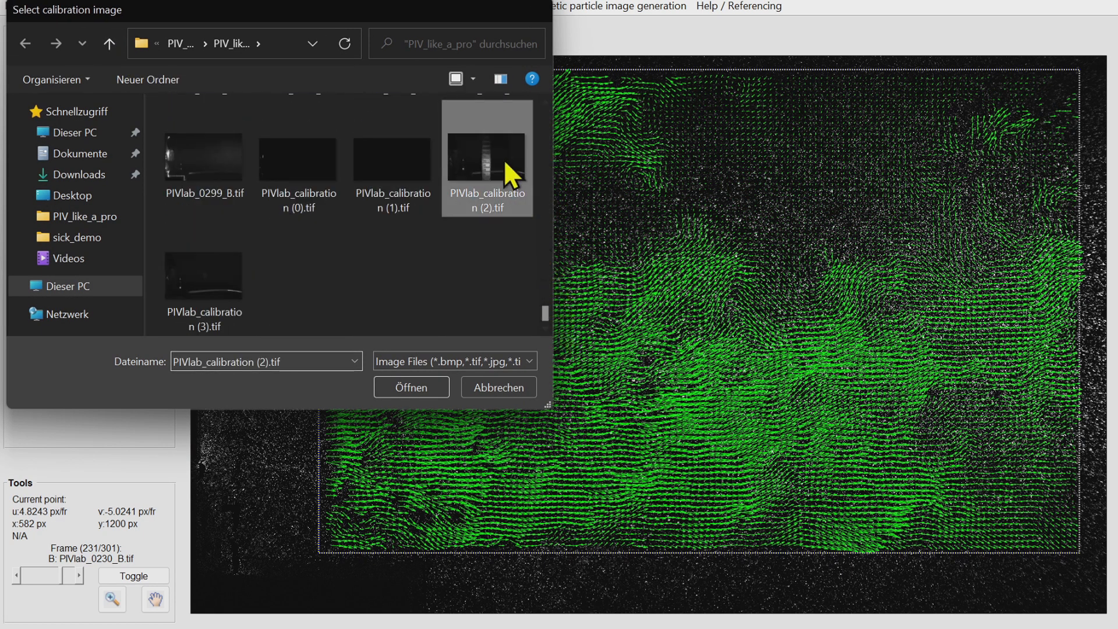
pyautogui.click(411, 387)
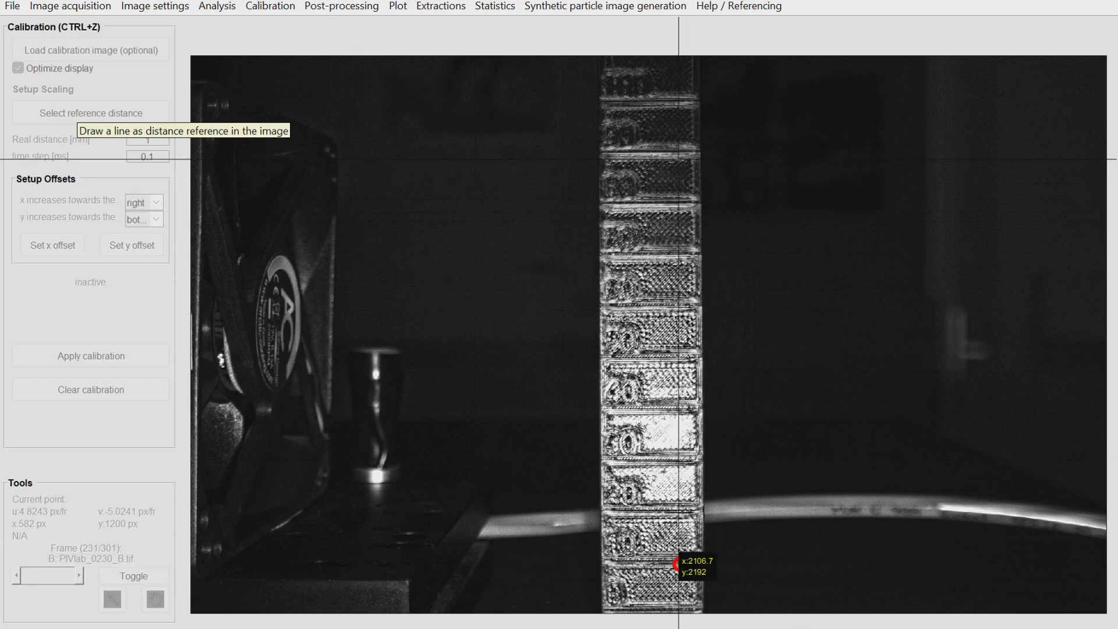
pyautogui.moveTo(686, 567); pyautogui.dragTo(691, 156)
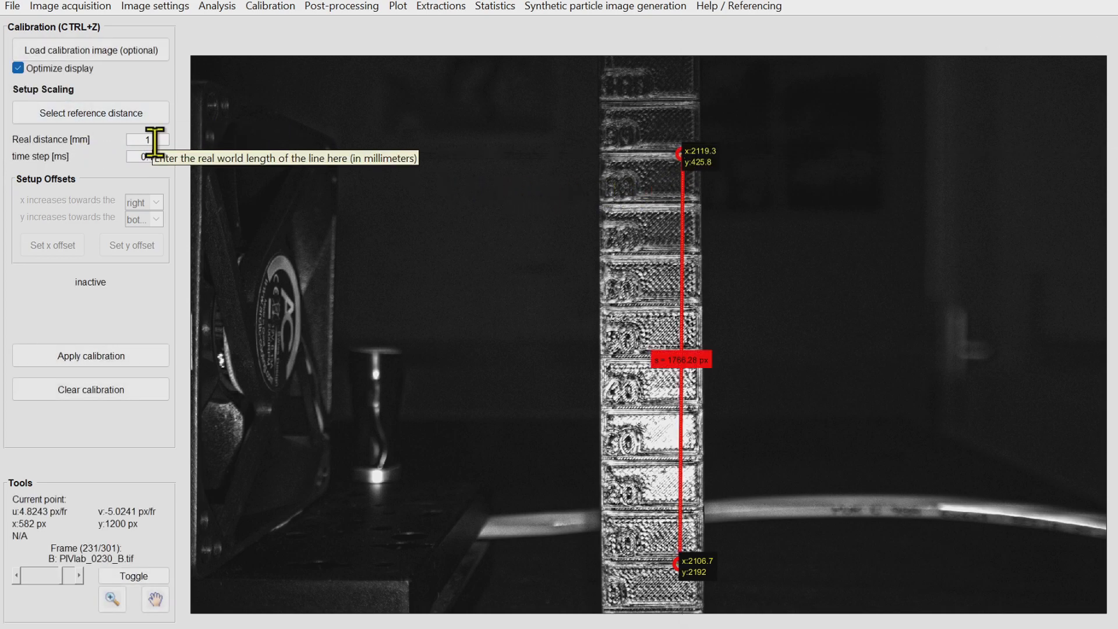
pyautogui.write('80')
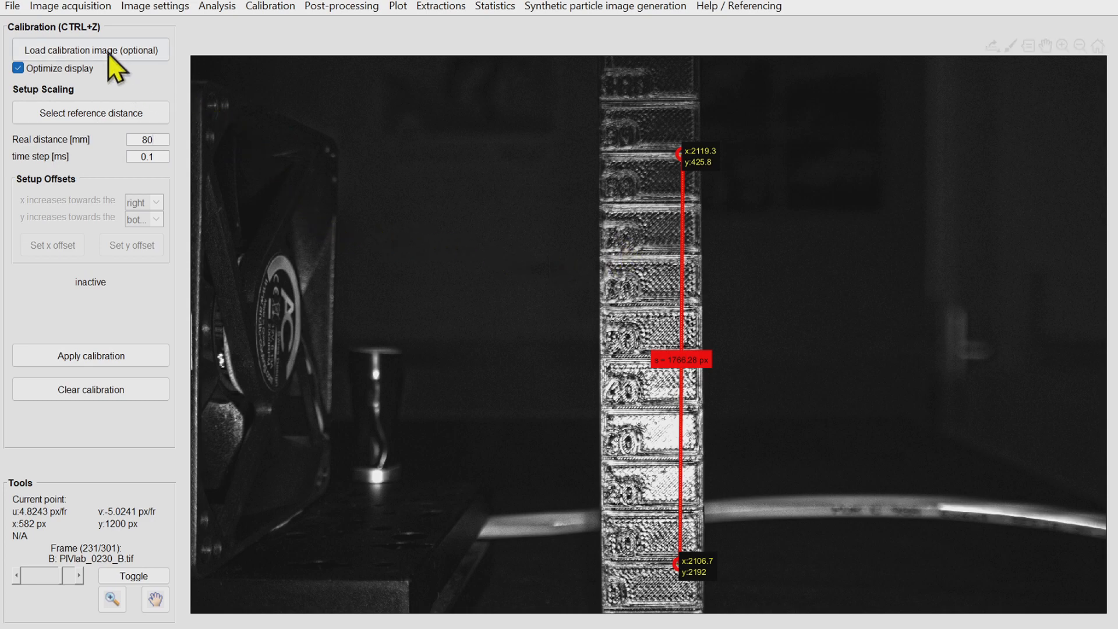
pyautogui.click(91, 356)
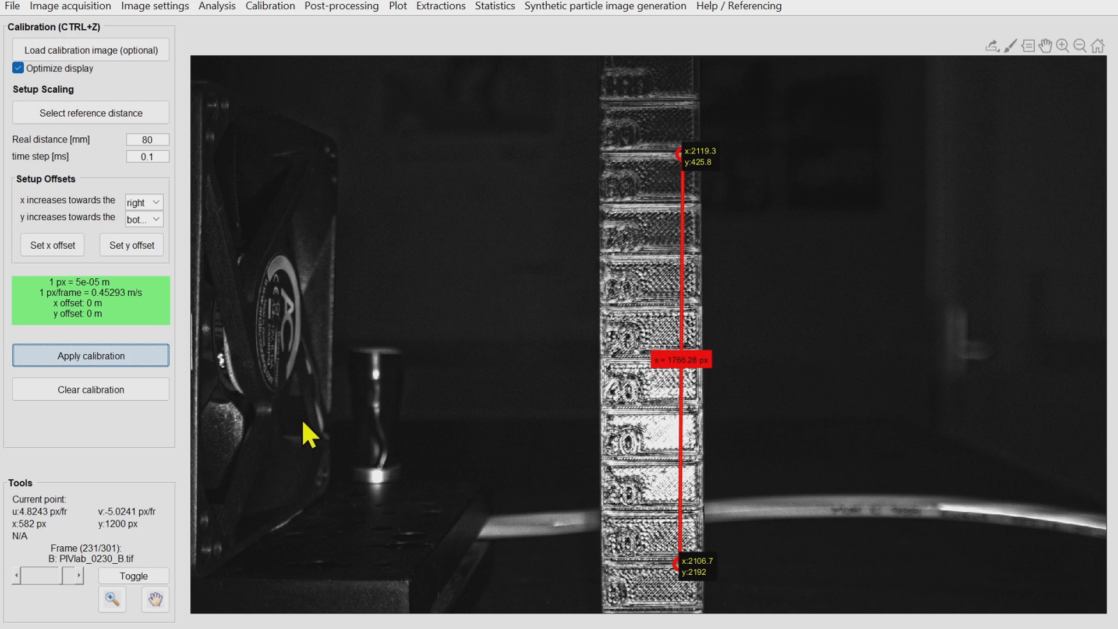
pyautogui.click(340, 6)
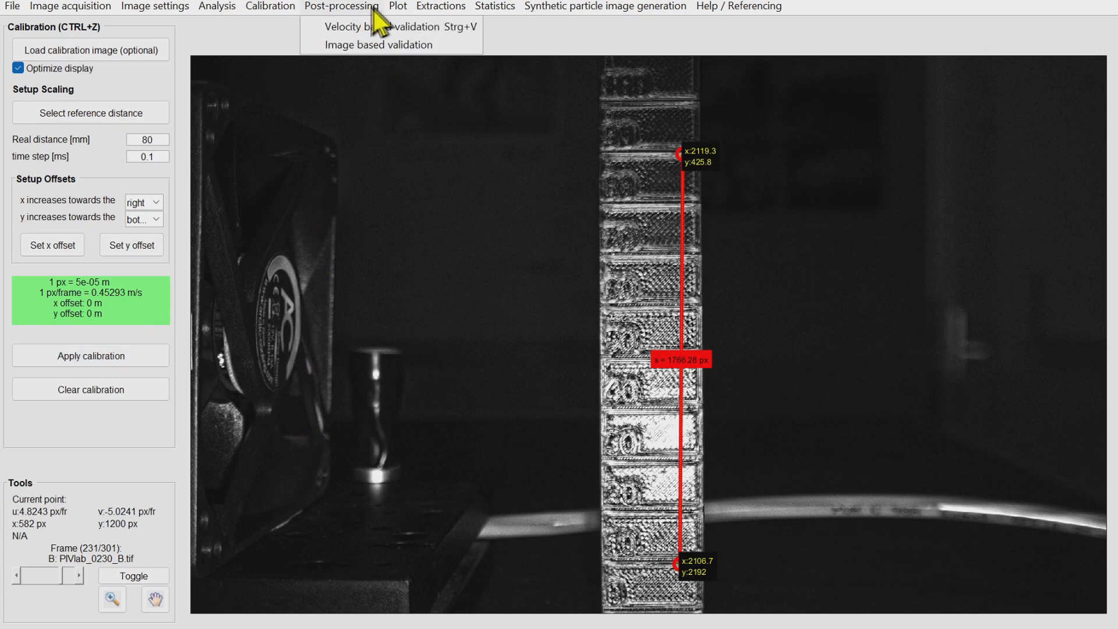
# Average frames 1–300 and render the mean as a velocity magnitude map in m/s
pyautogui.click(397, 5)
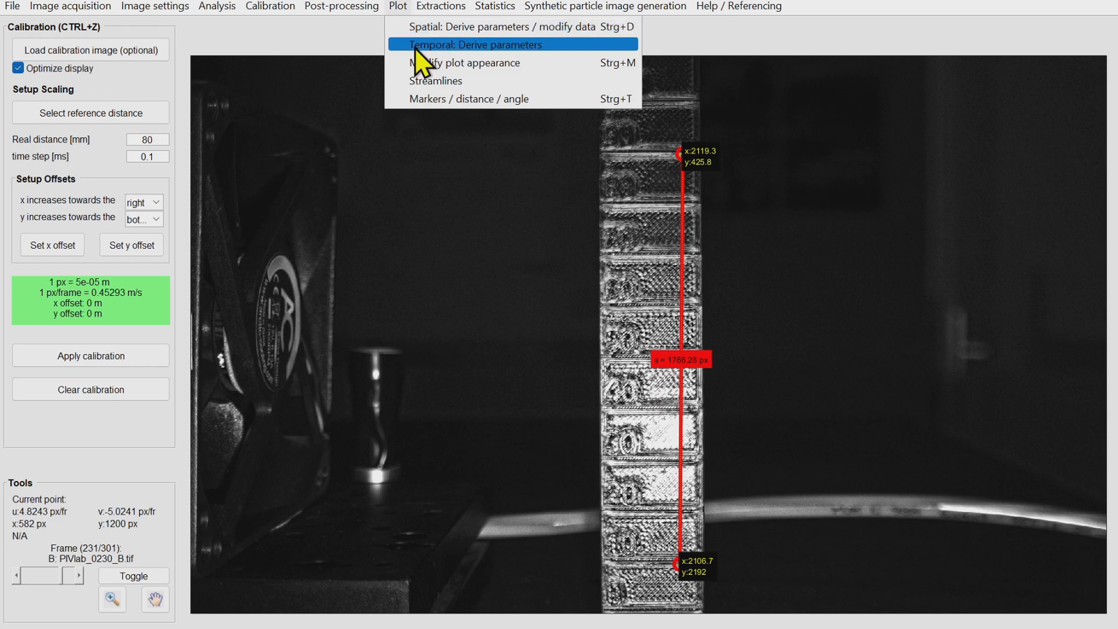
pyautogui.click(476, 44)
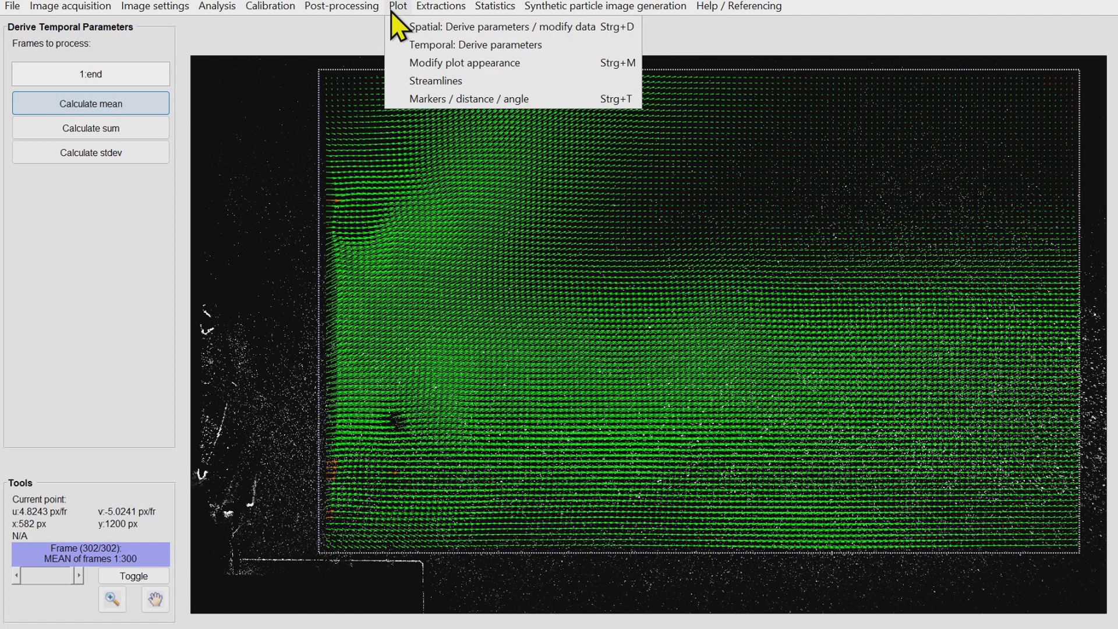
pyautogui.click(499, 26)
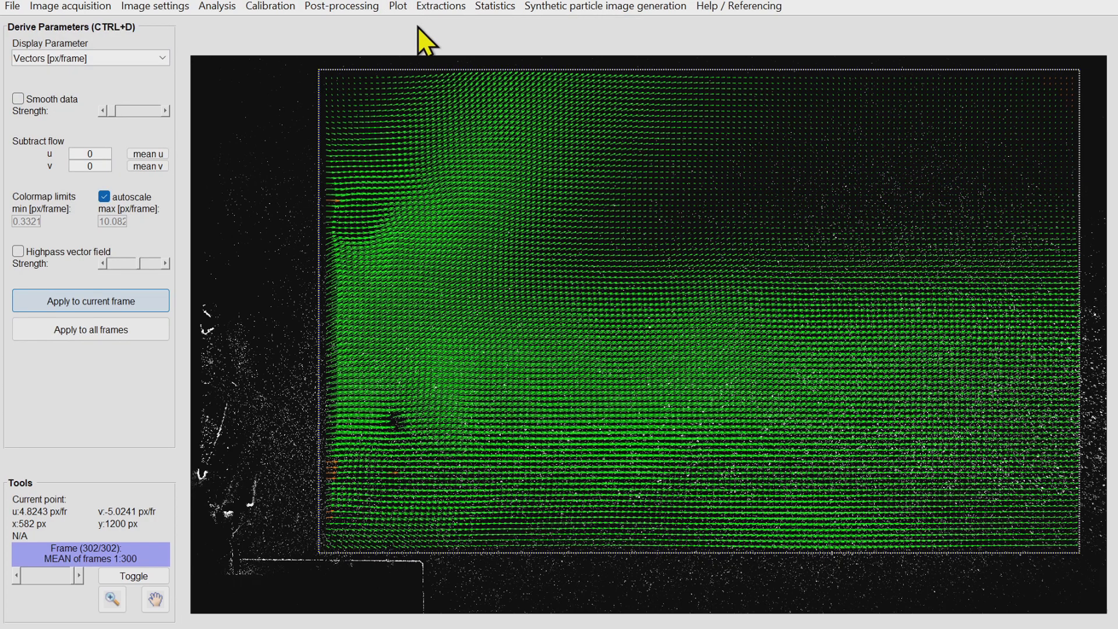
pyautogui.click(91, 58)
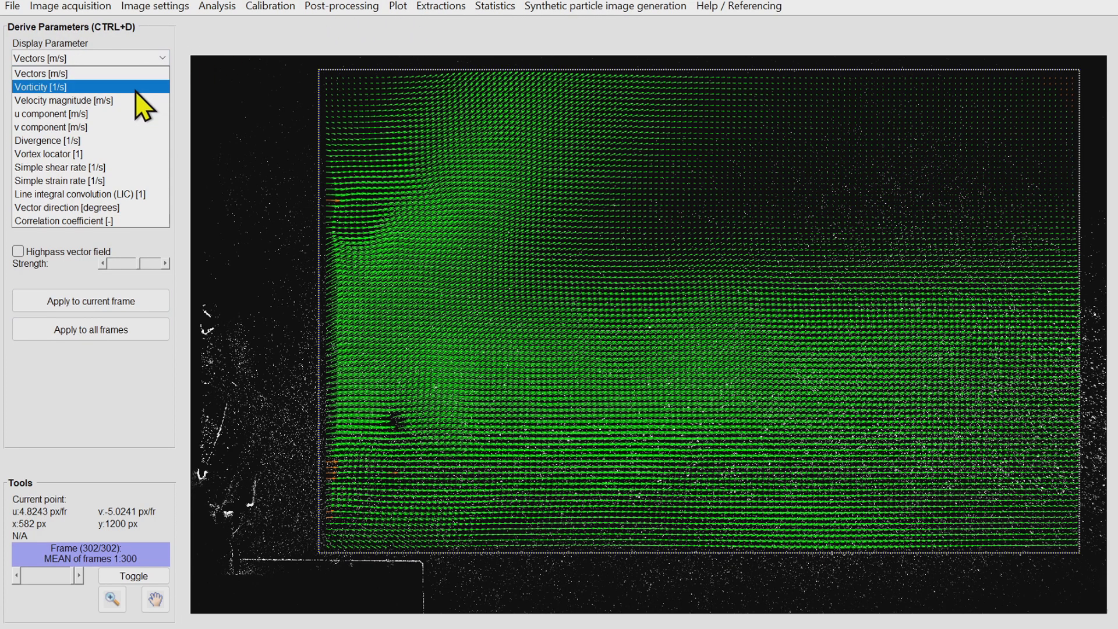
pyautogui.click(62, 100)
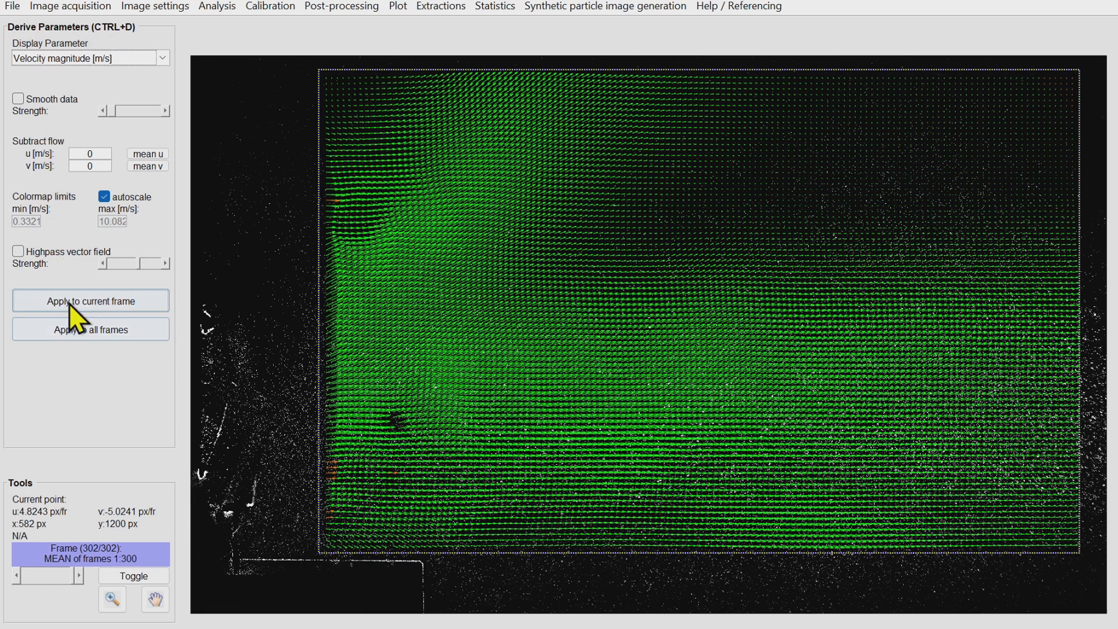
pyautogui.click(90, 301)
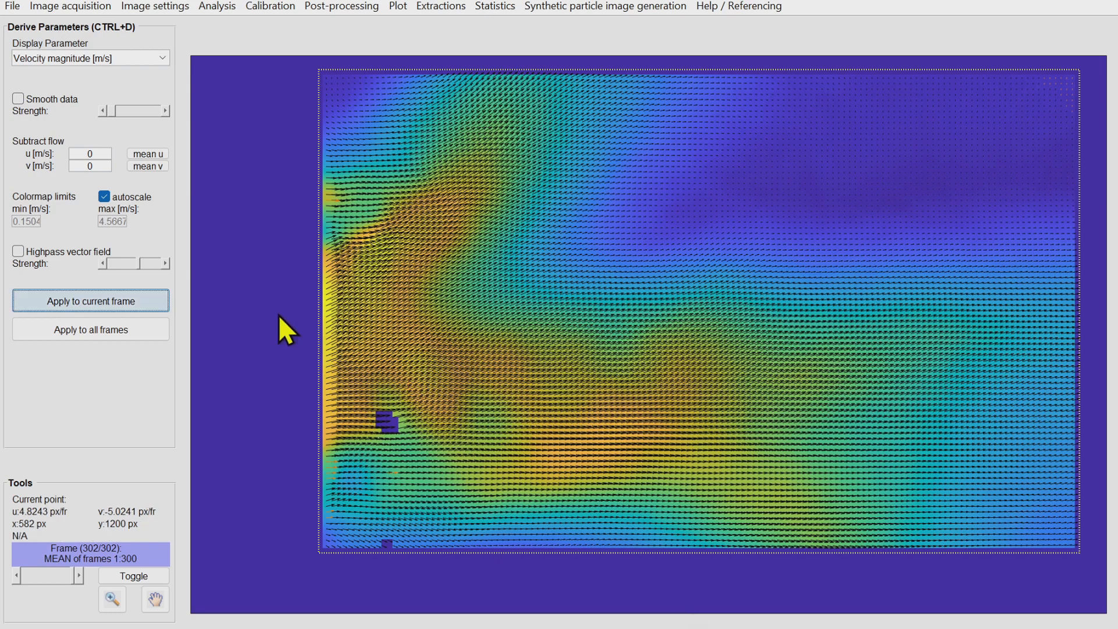
pyautogui.click(89, 301)
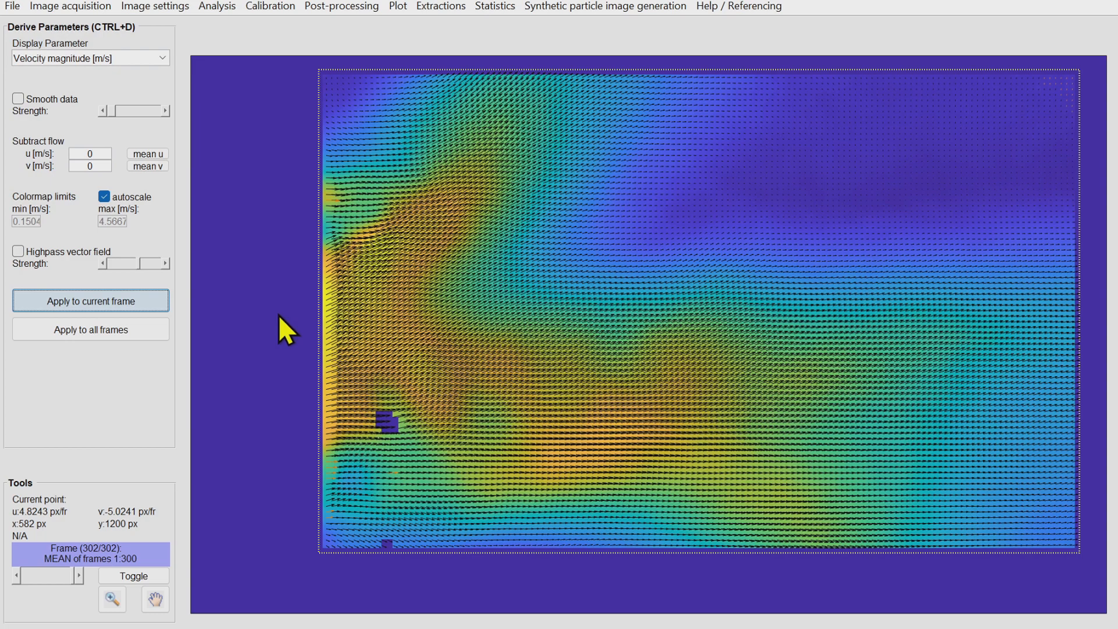